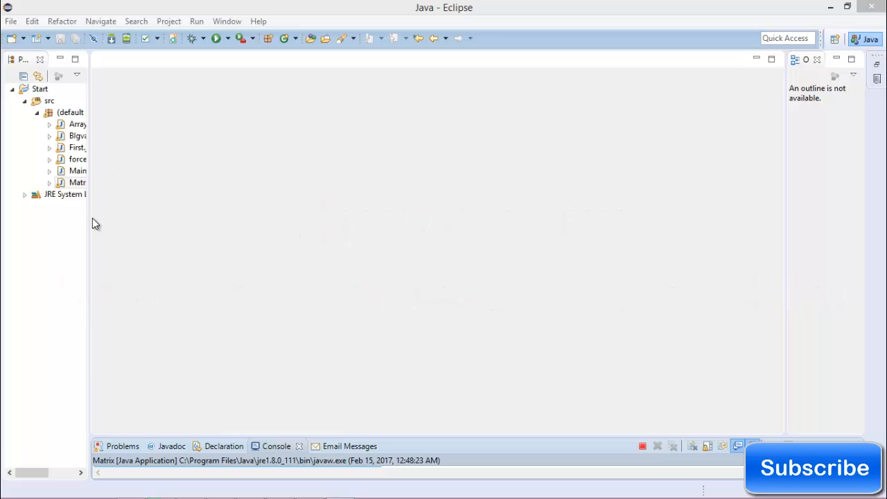
Start a new Java class from the default package's context menu
{"action": "left_click", "coordinate": [77, 183]}
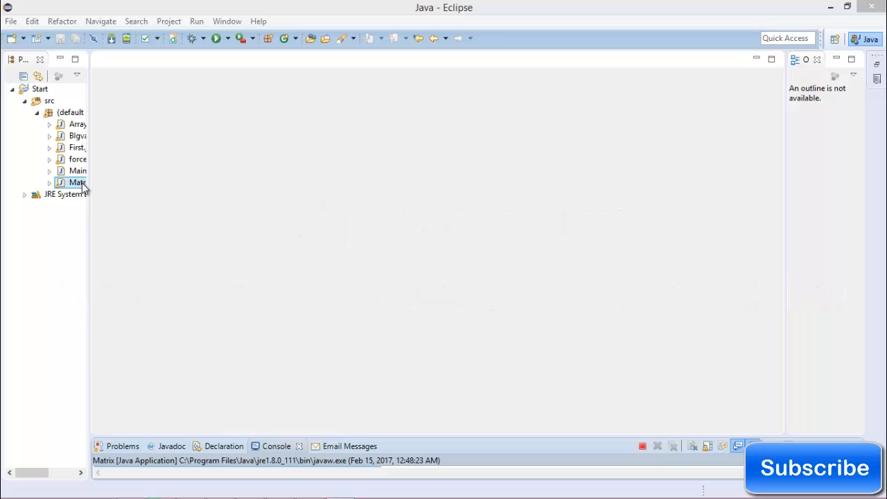
{"action": "left_click", "coordinate": [76, 147]}
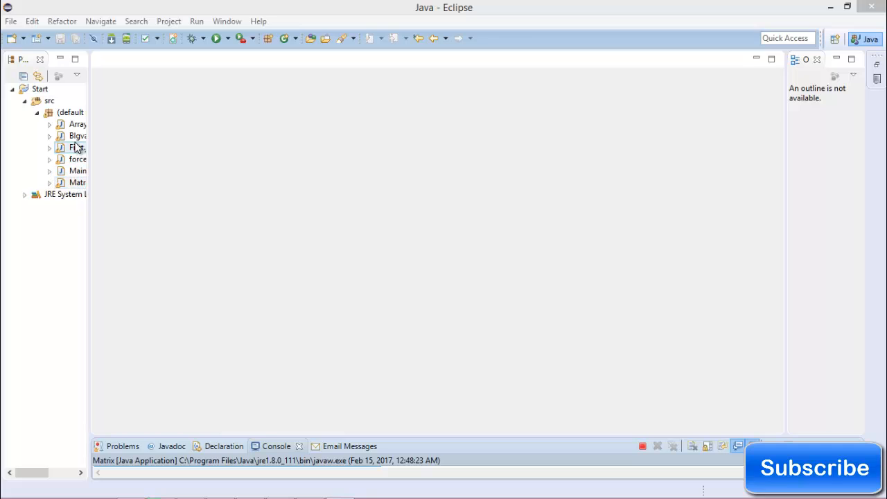
{"action": "right_click", "coordinate": [69, 113]}
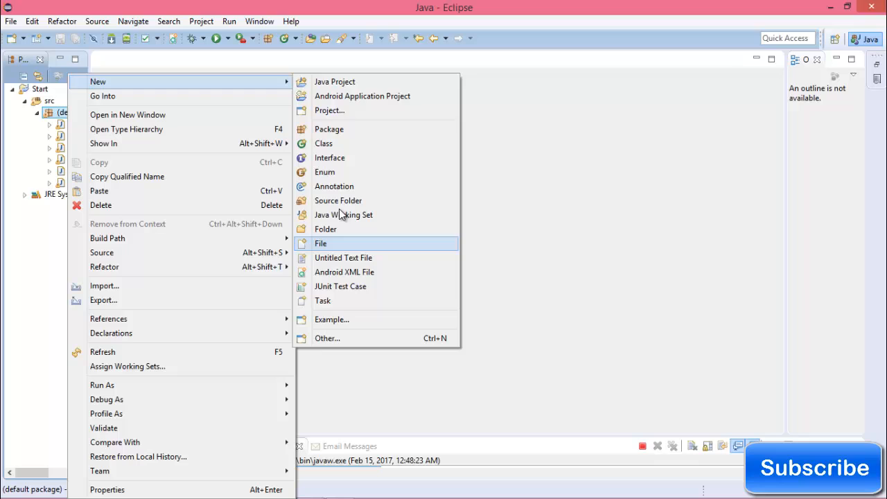
{"action": "left_click", "coordinate": [323, 143]}
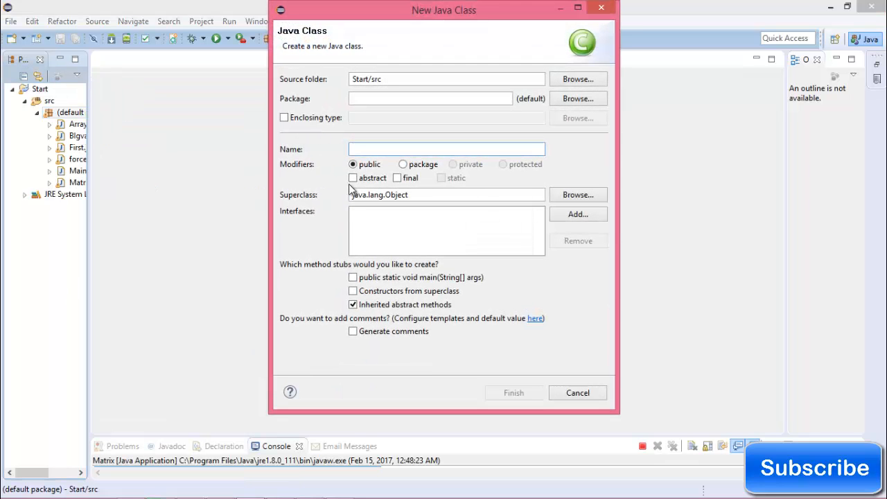
Name the class Matrixtranspose, include a main method stub, and create it
{"action": "type", "text": "Matri"}
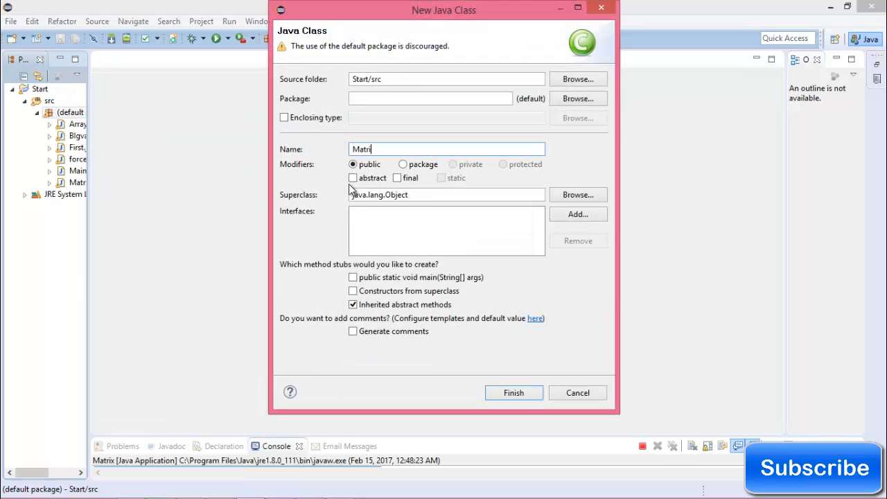
{"action": "type", "text": "xtranspose"}
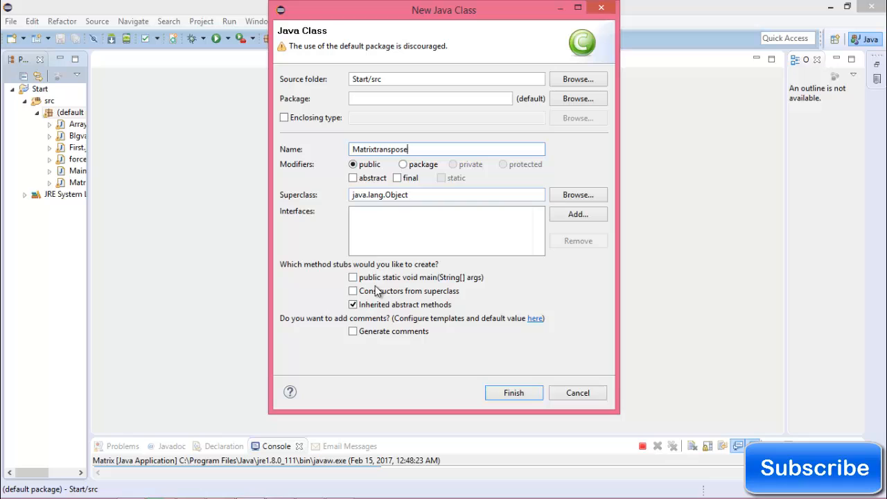
{"action": "left_click", "coordinate": [352, 278]}
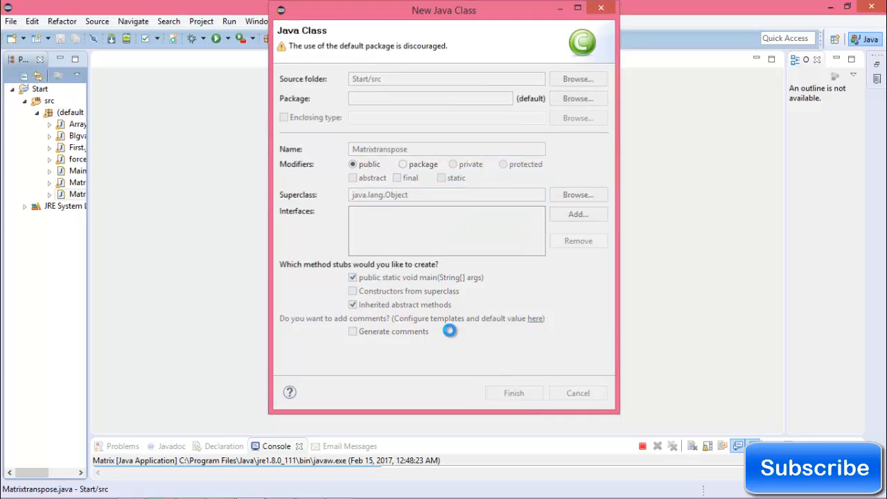
{"action": "left_click", "coordinate": [513, 394]}
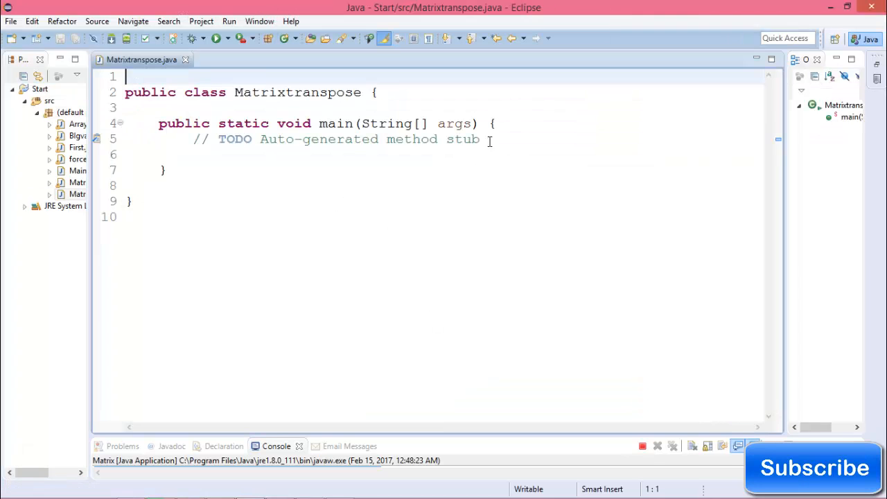
Declare Scanner sc = new Scanner(System.in) with java.util.Scanner imported
{"action": "type", "text": "s"}
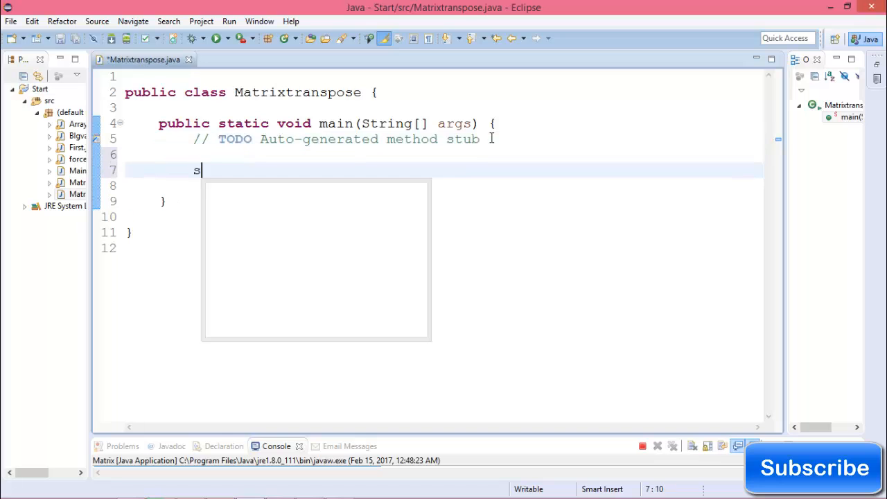
{"action": "type", "text": "Scanner"}
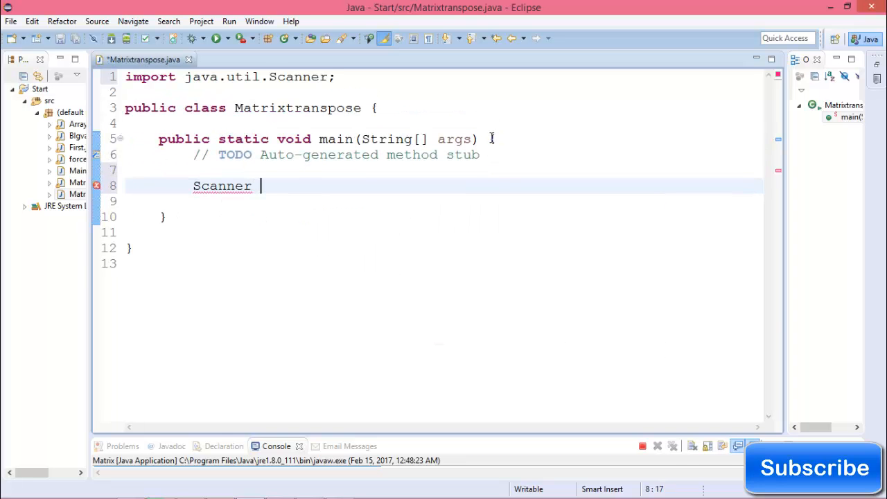
{"action": "type", "text": "sc=new"}
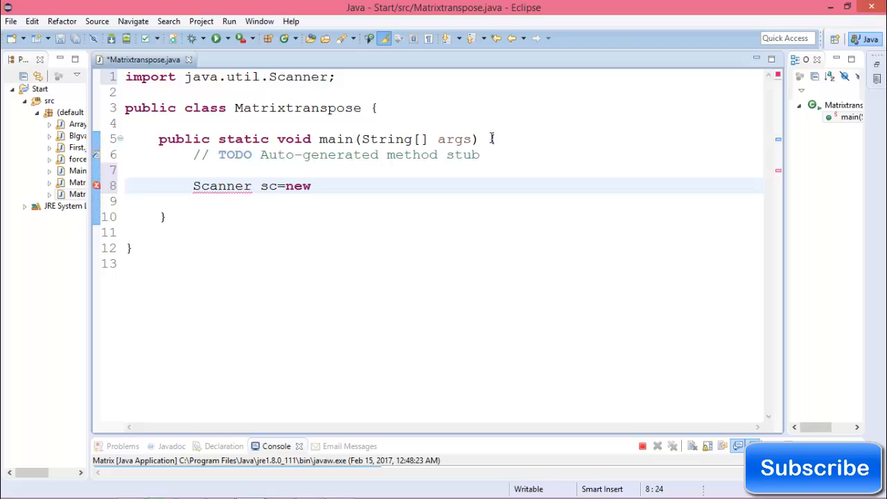
{"action": "type", "text": "scanner(System.in);"}
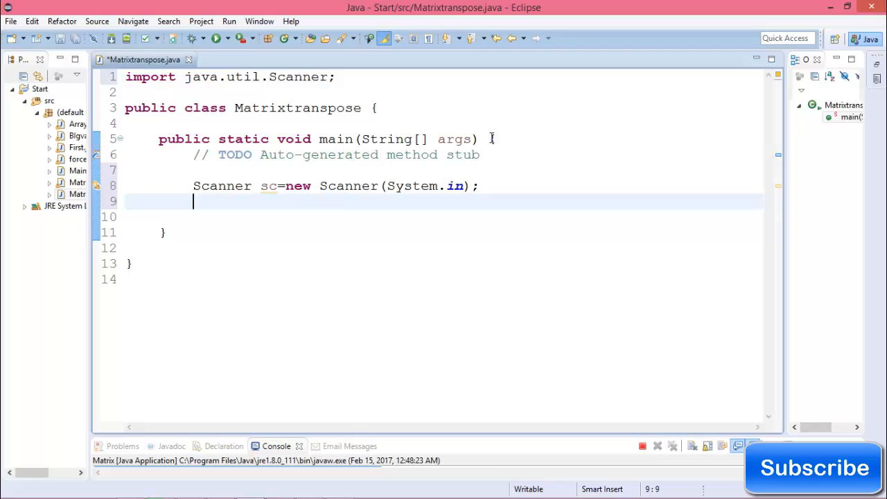
Declare int matrix[][] = new int[10][10]
{"action": "type", "text": "i"}
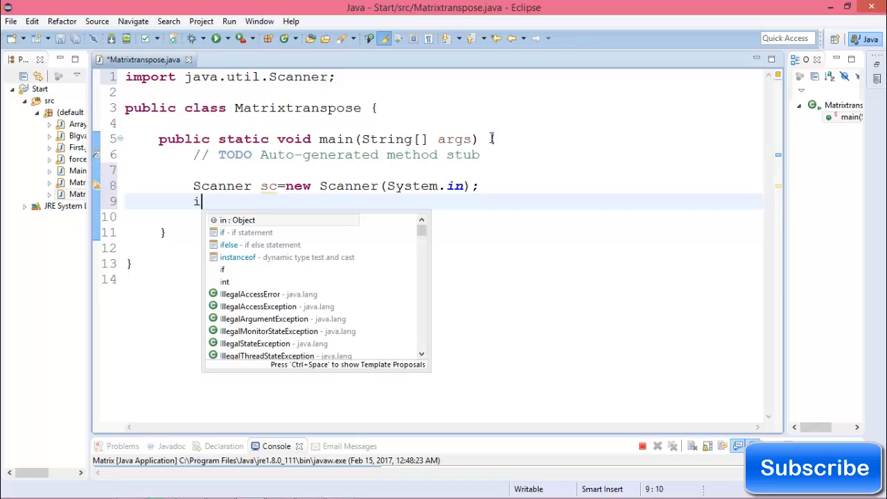
{"action": "type", "text": "nt mat"}
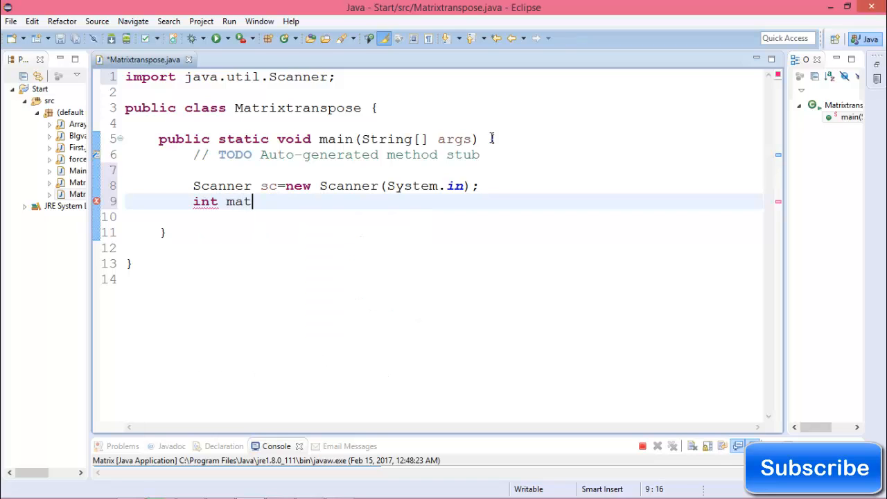
{"action": "type", "text": "ri"}
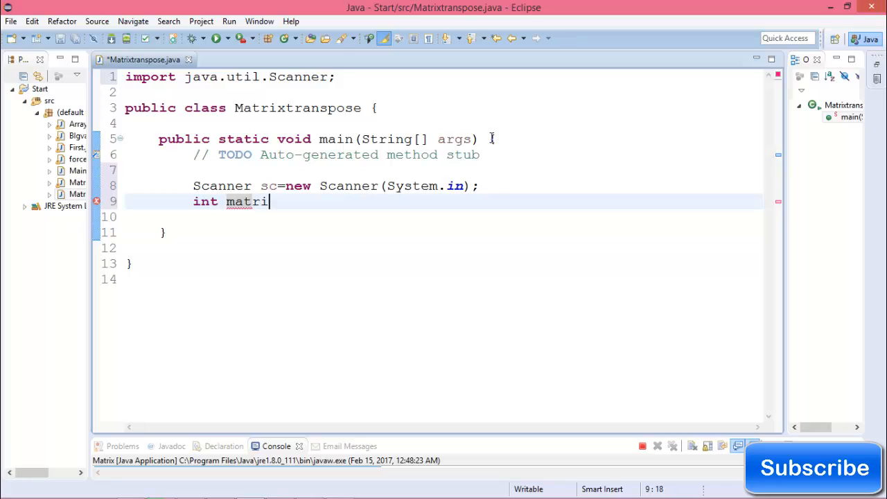
{"action": "type", "text": "x["}
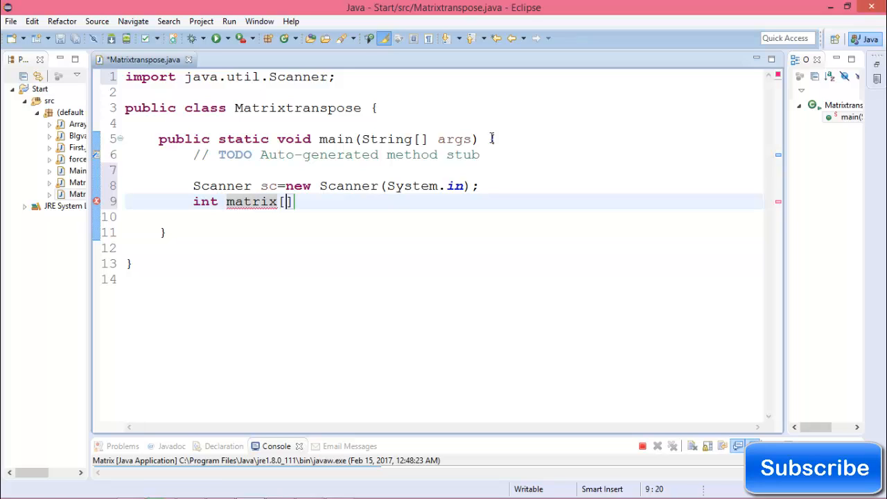
{"action": "type", "text": "[]"}
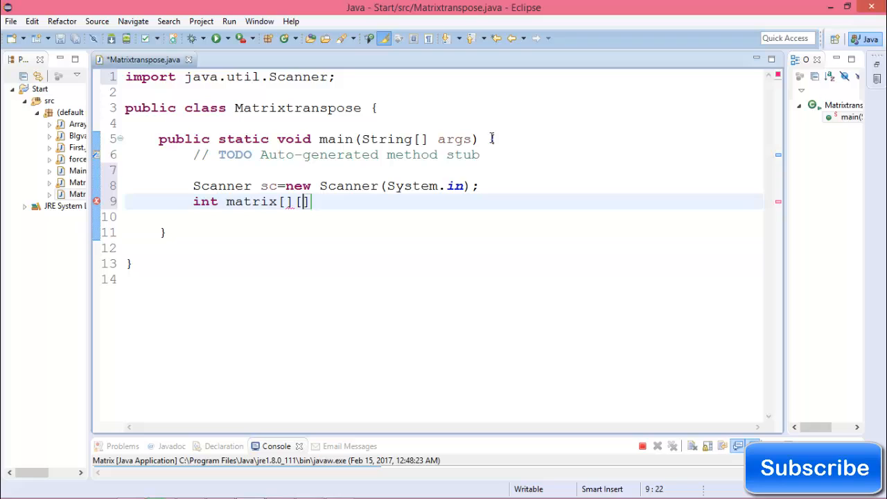
{"action": "type", "text": "=ne"}
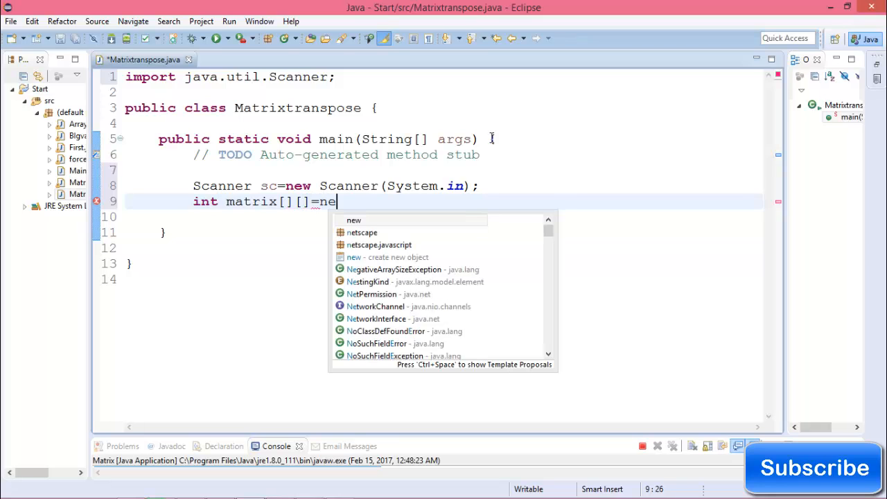
{"action": "type", "text": "w int"}
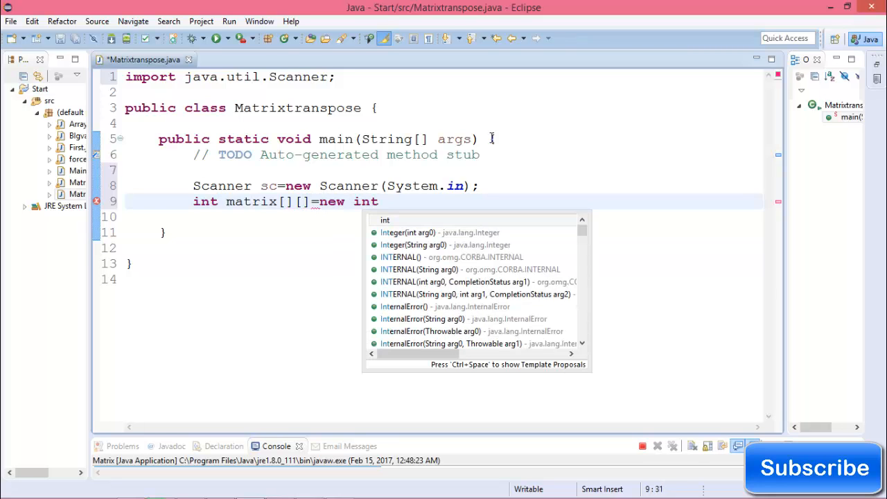
{"action": "type", "text": "[10]"}
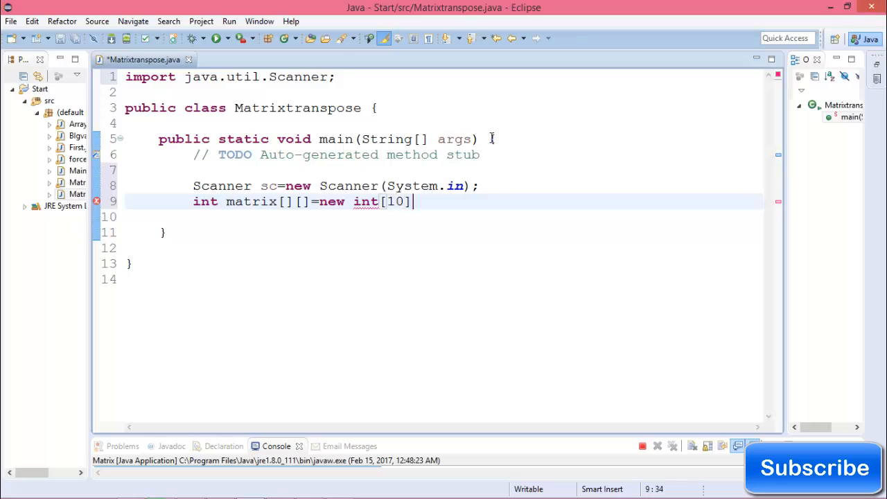
{"action": "type", "text": "[10];"}
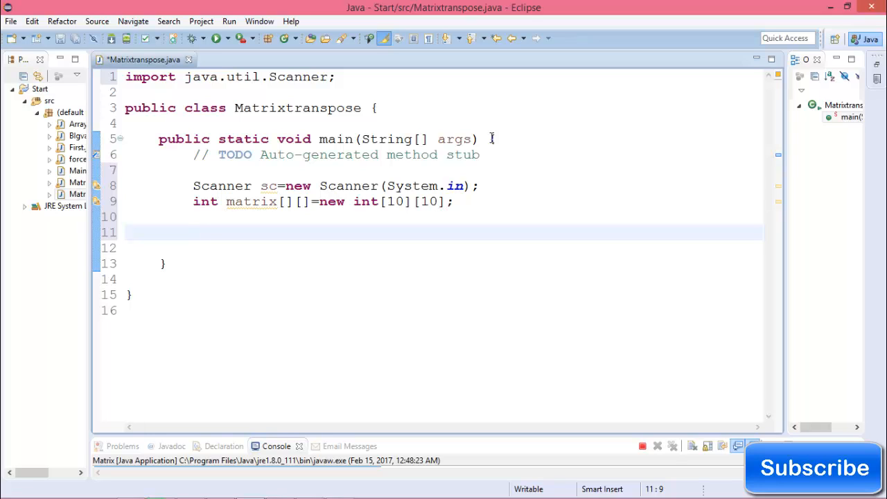
Print a prompt asking for the matrix's rows and columns
{"action": "type", "text": "sys"}
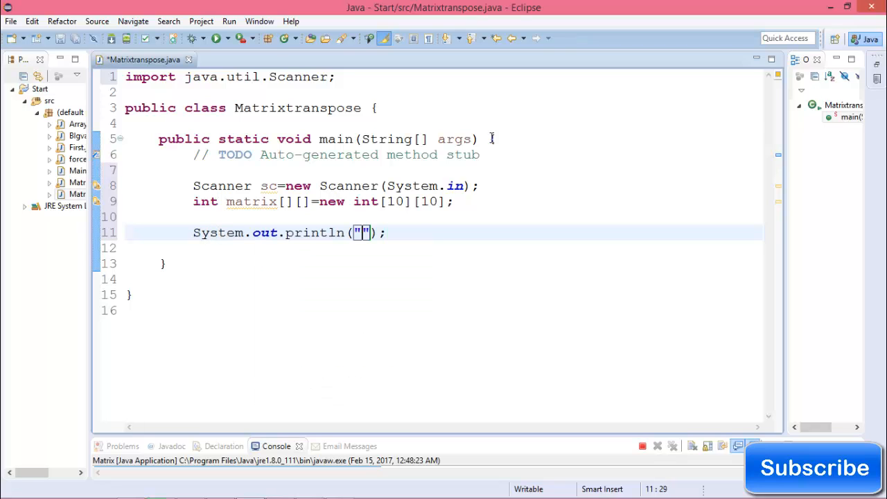
{"action": "type", "text": "Enter the m"}
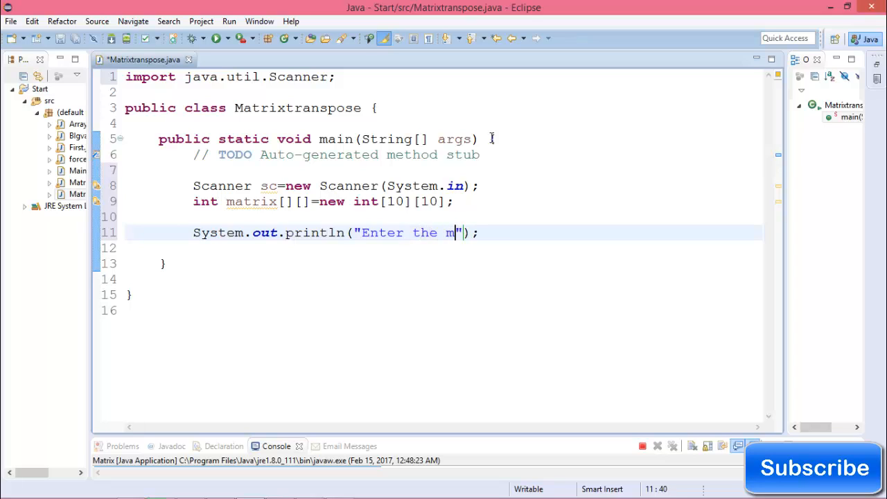
{"action": "type", "text": "atrix"}
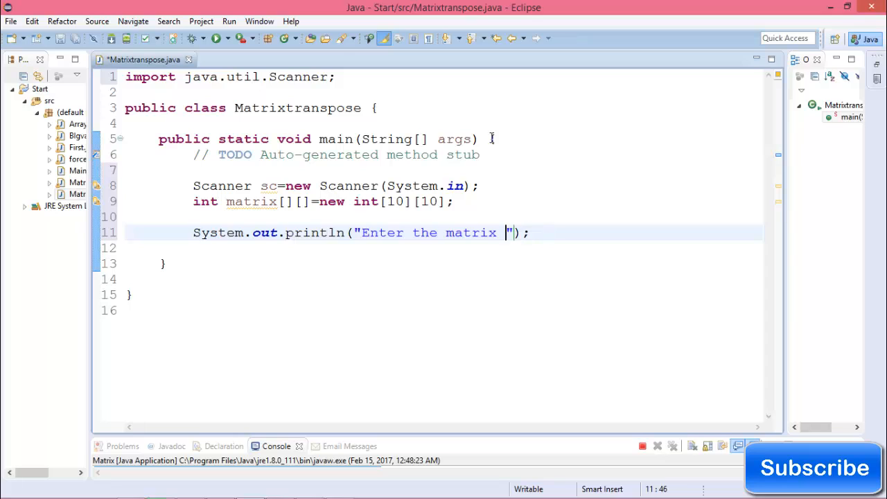
{"action": "type", "text": "rows & c"}
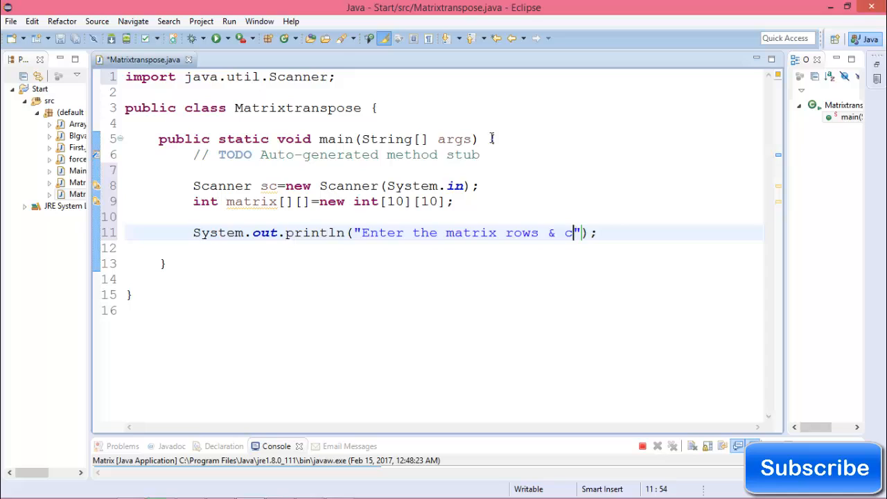
{"action": "type", "text": "om"}
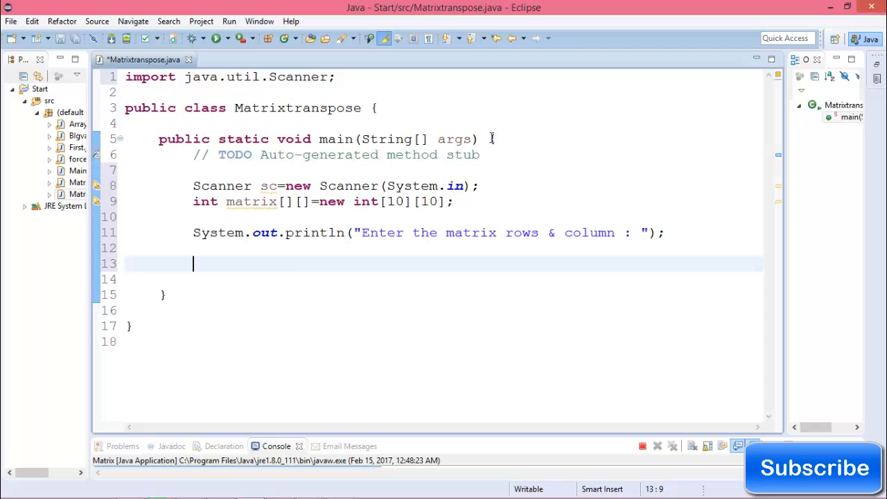
Declare int a, b and read both with sc.nextInt()
{"action": "type", "text": "int a,b"}
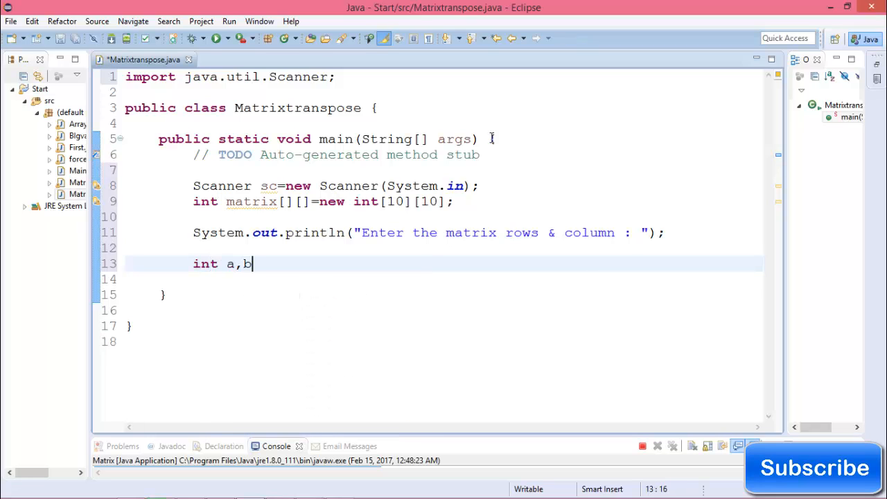
{"action": "type", "text": "a"}
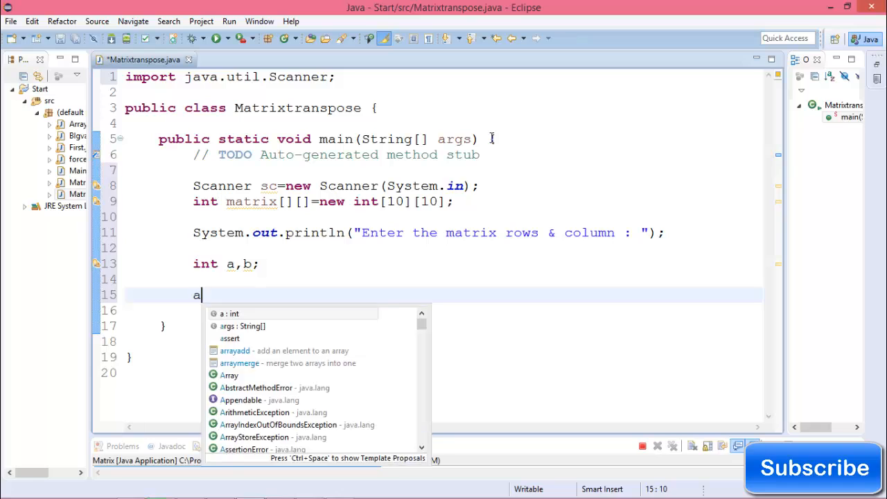
{"action": "type", "text": "=sc."}
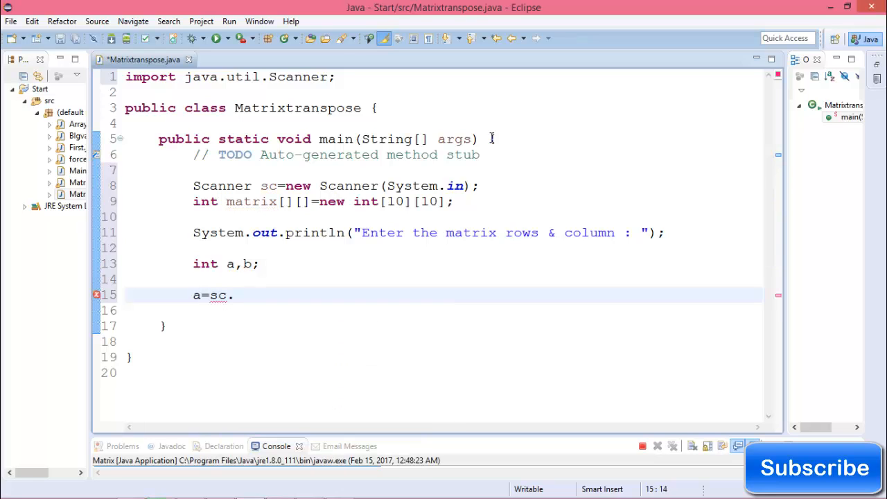
{"action": "type", "text": "nextInt();"}
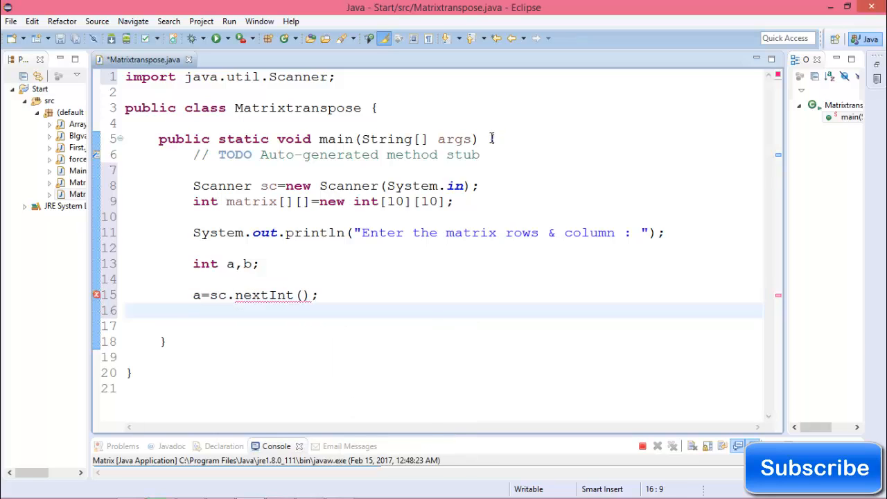
{"action": "type", "text": "b=sc.nextInt();"}
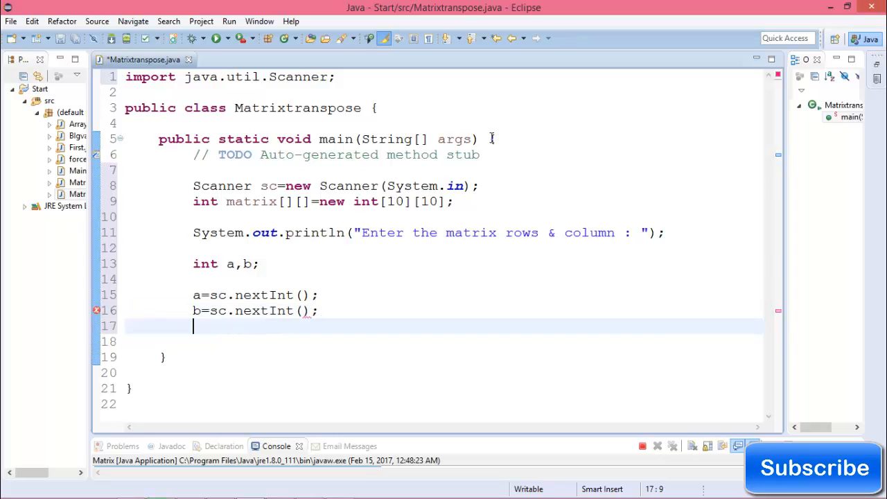
Print the prompt "Enter matrix elements..."
{"action": "key", "text": "enter"}
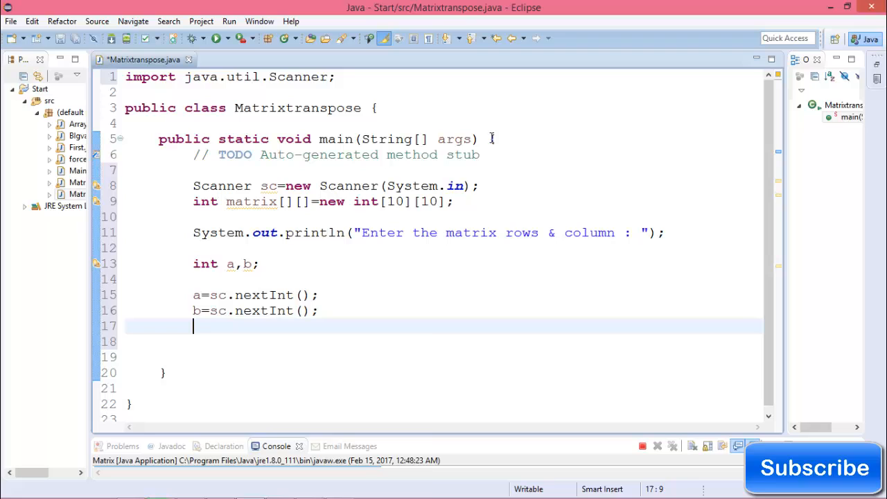
{"action": "type", "text": "System.out.println();"}
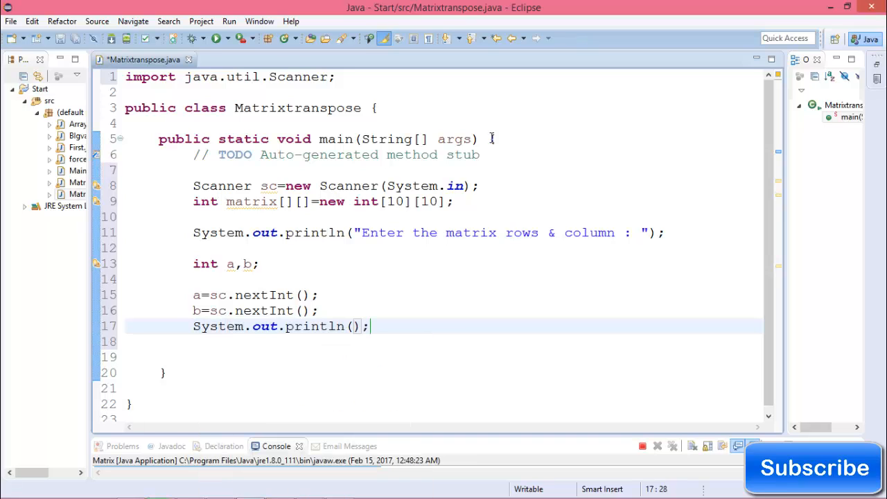
{"action": "type", "text": "Enter matrix\""}
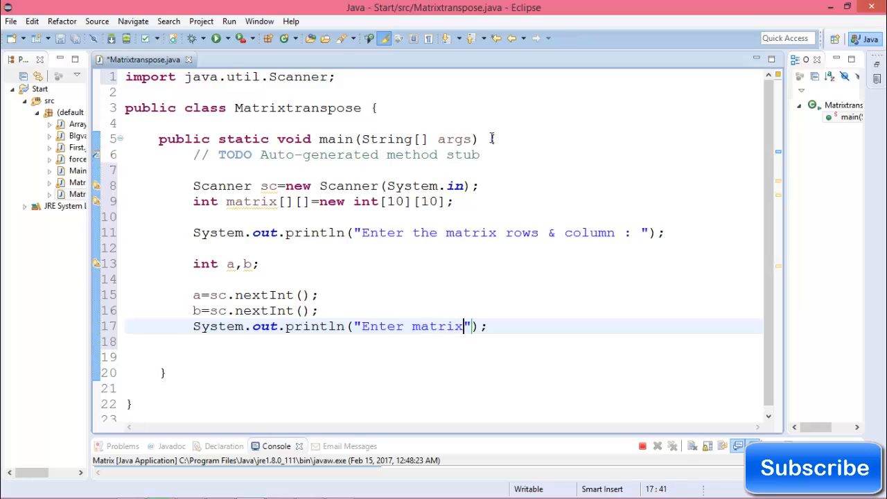
{"action": "type", "text": "element"}
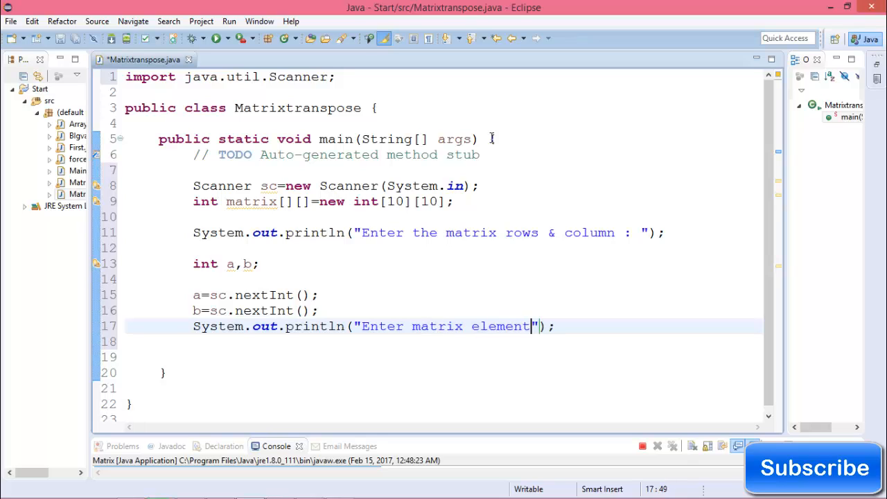
{"action": "type", "text": "s..."}
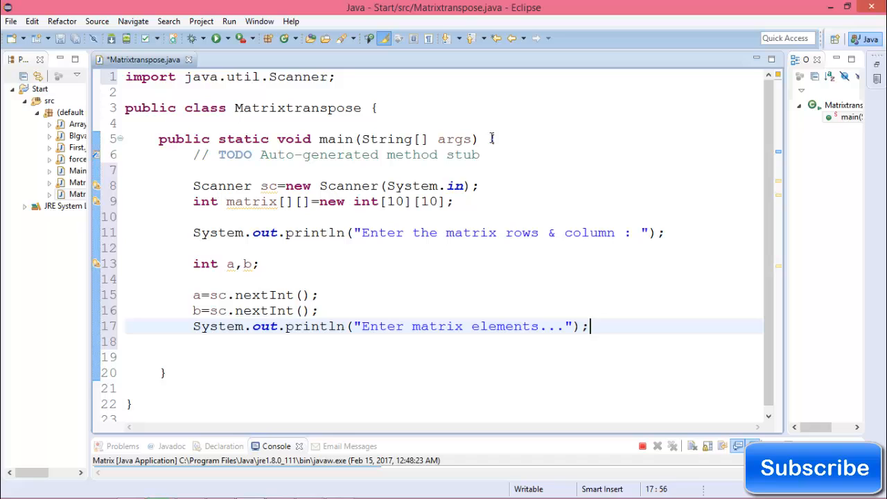
Write nested for loops over i<a and j<b
{"action": "type", "text": "for(int"}
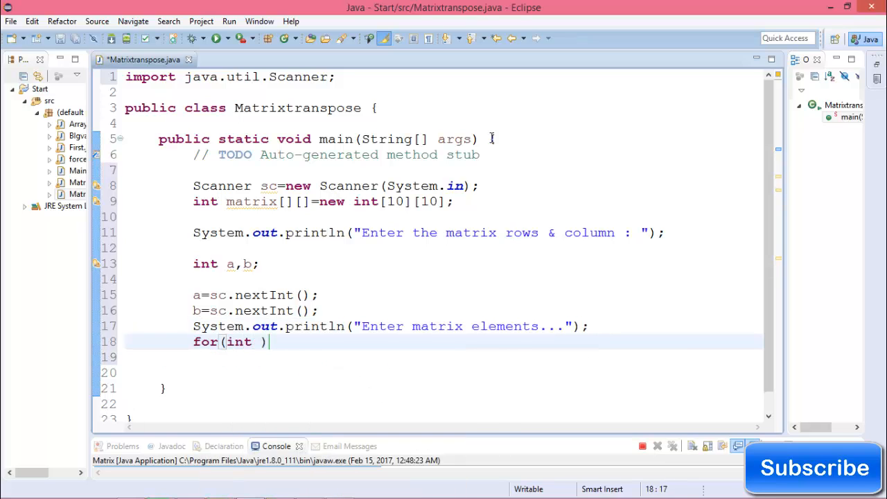
{"action": "type", "text": "i=0;i<"}
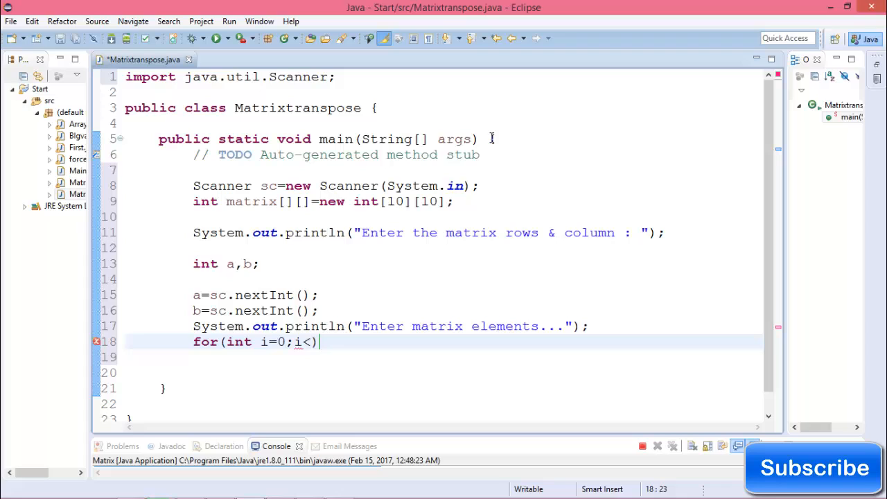
{"action": "type", "text": "a"}
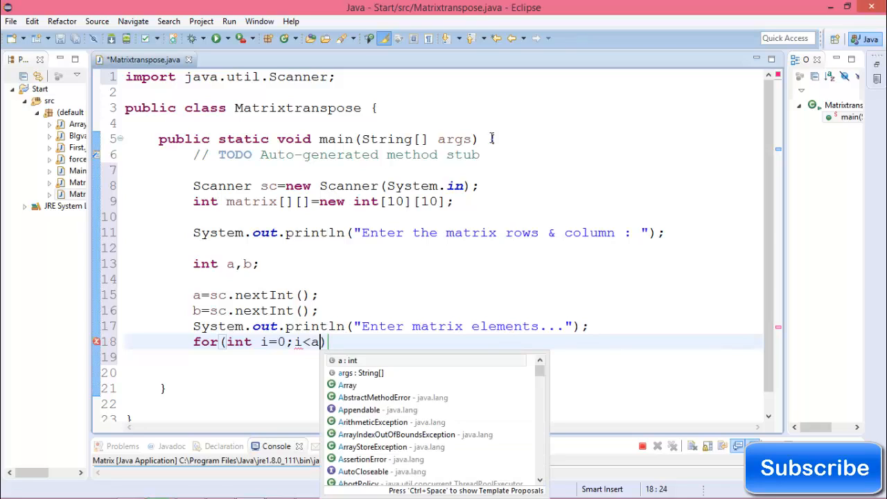
{"action": "type", "text": ";i++)"}
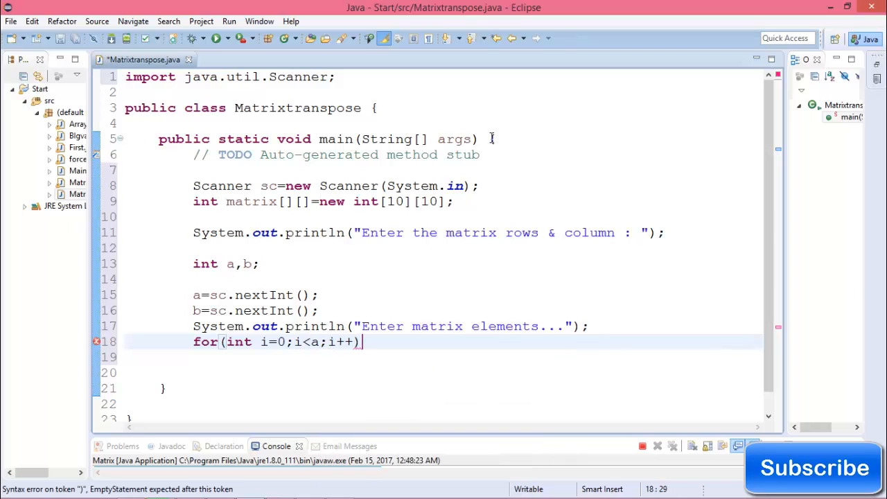
{"action": "type", "text": "{"}
{"action": "left_click", "coordinate": [443, 356]}
{"action": "type", "text": "for(int "}
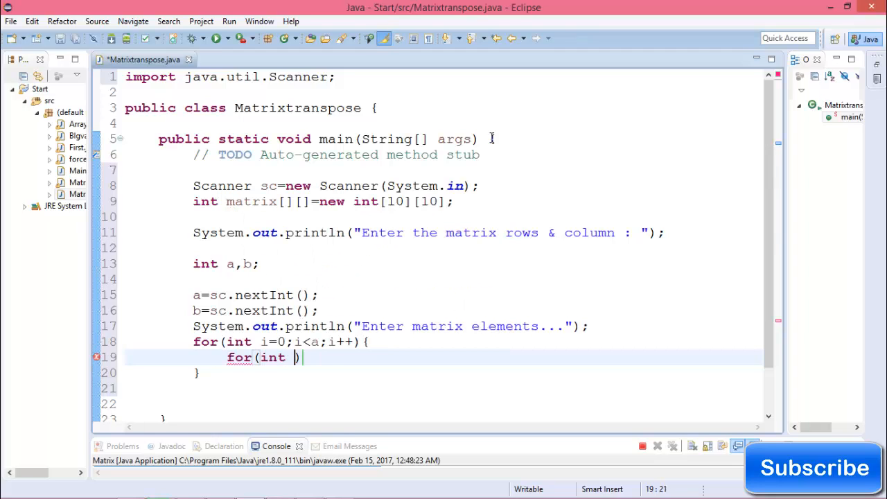
{"action": "type", "text": "j=0;j<"}
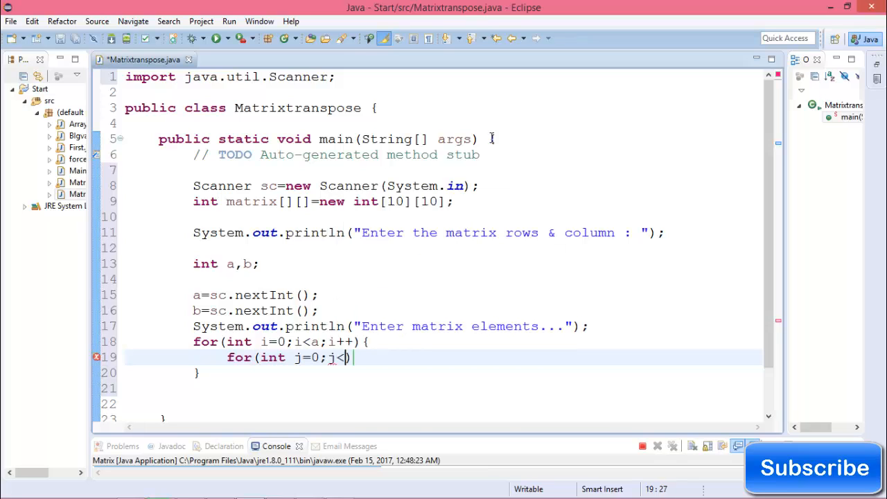
{"action": "type", "text": "b;"}
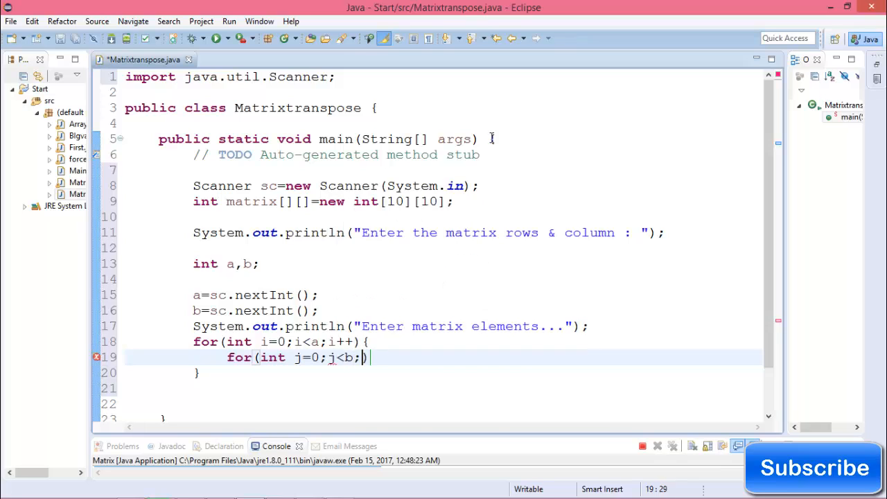
{"action": "type", "text": "j++){"}
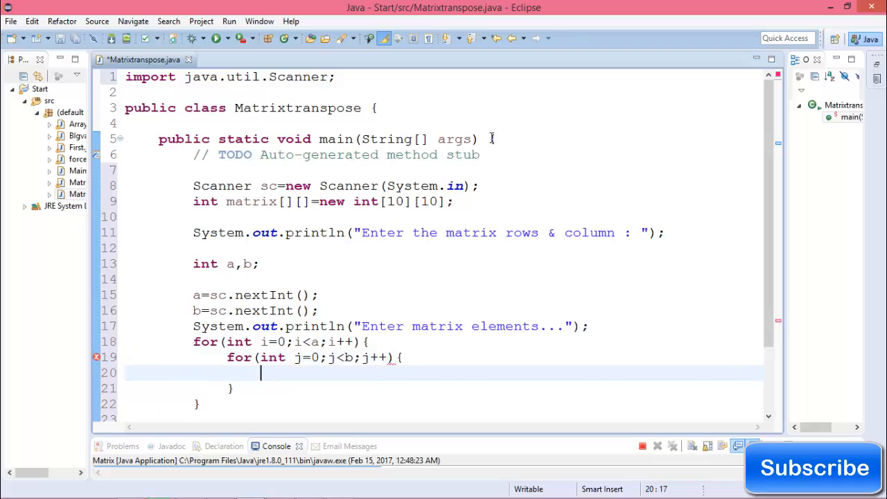
Read each element with matrix[i][j]=sc.nextInt() inside the loops
{"action": "type", "text": "m"}
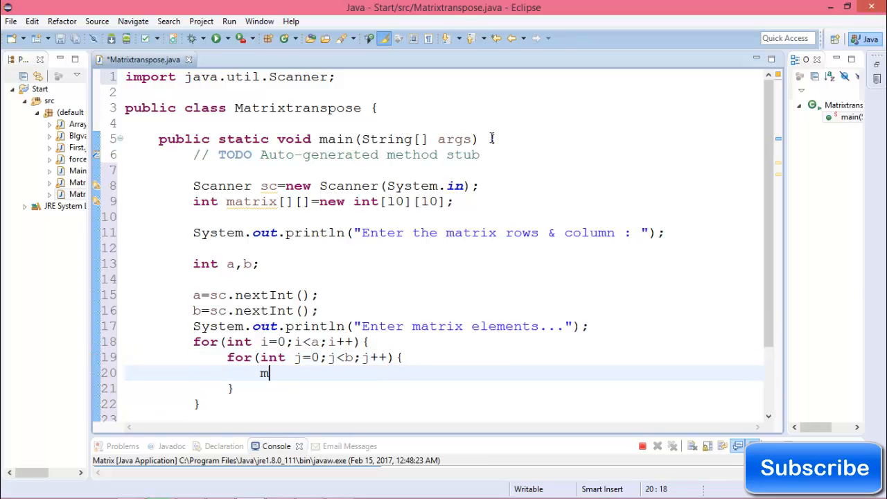
{"action": "type", "text": "atrix"}
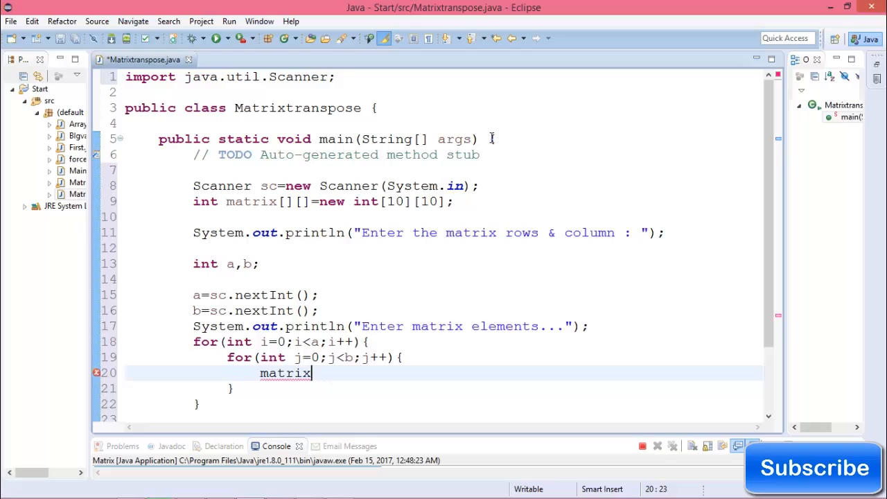
{"action": "type", "text": "[i][]"}
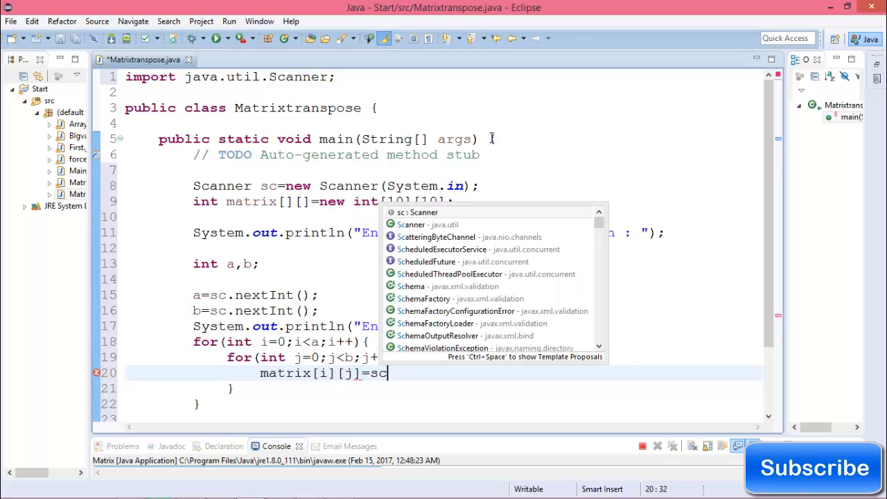
{"action": "type", "text": ".e"}
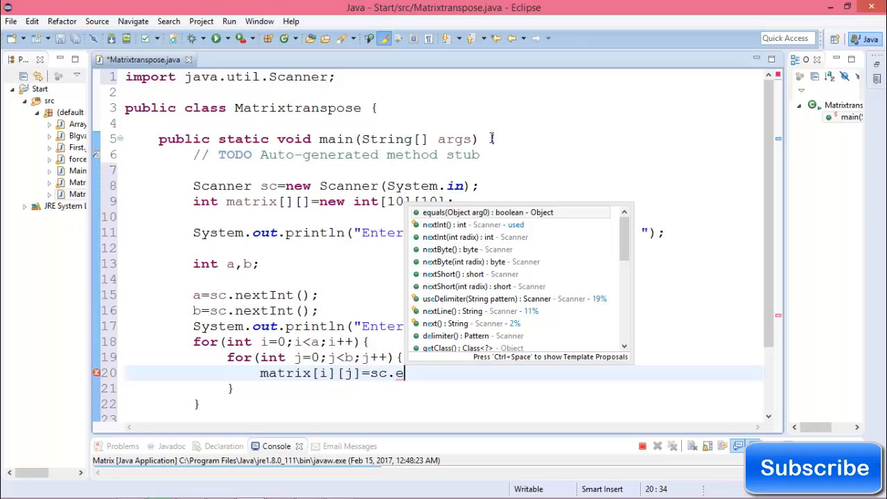
{"action": "type", "text": "nextInt();"}
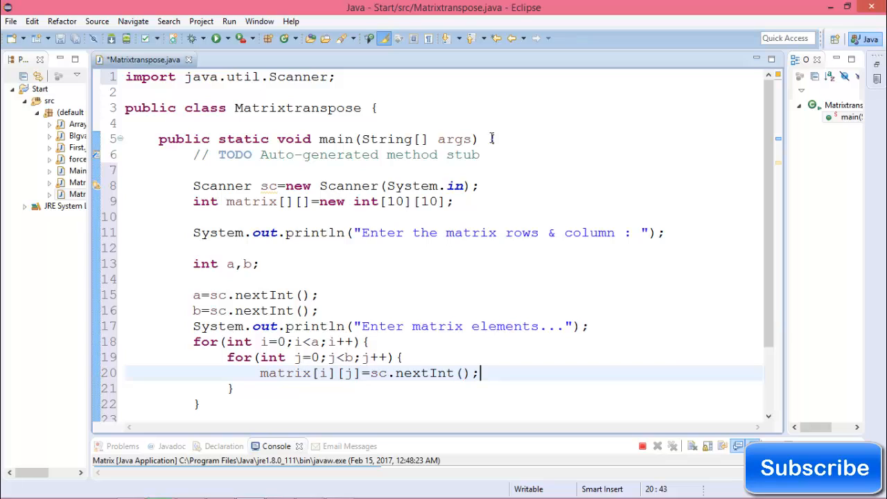
{"action": "scroll", "scroll_direction": "down", "scroll_amount": 3}
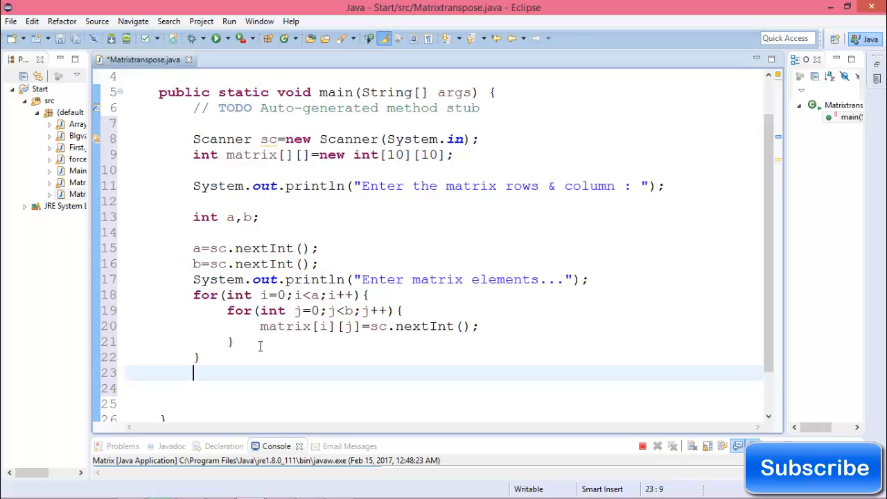
Declare int transpose[][] = new int[10][10] and begin a for loop
{"action": "type", "text": "int"}
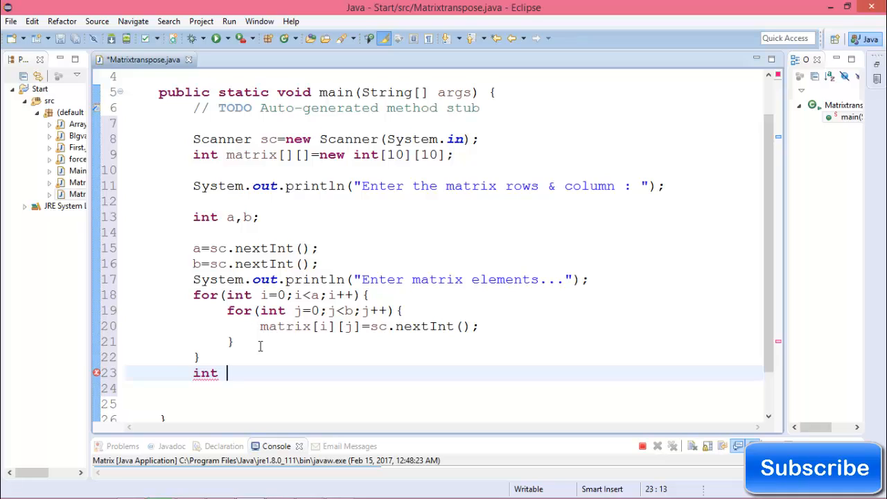
{"action": "type", "text": "tr"}
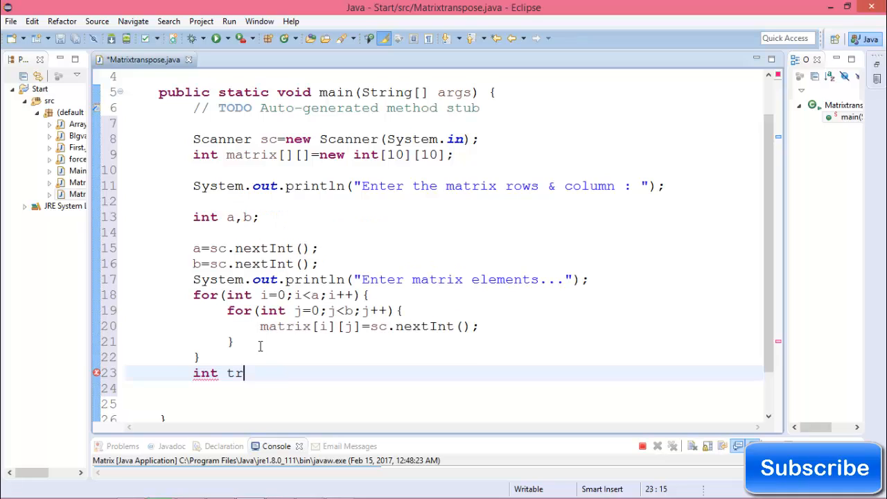
{"action": "type", "text": "anspos"}
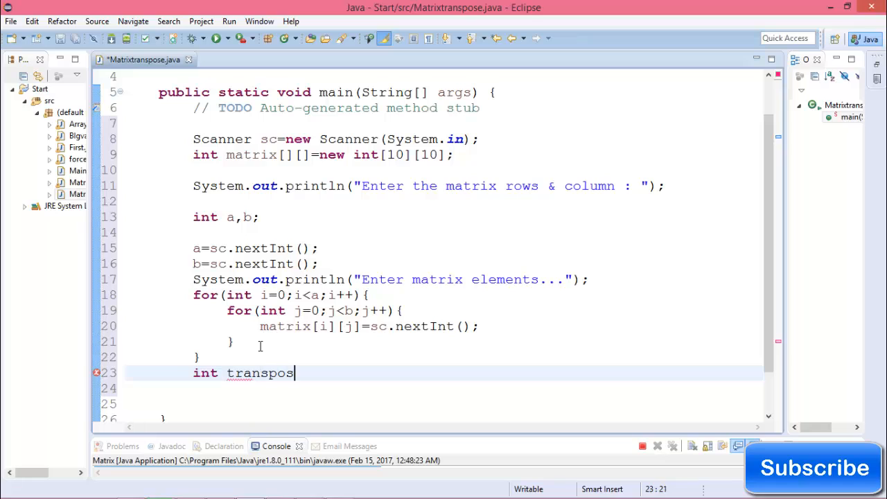
{"action": "type", "text": "e[]"}
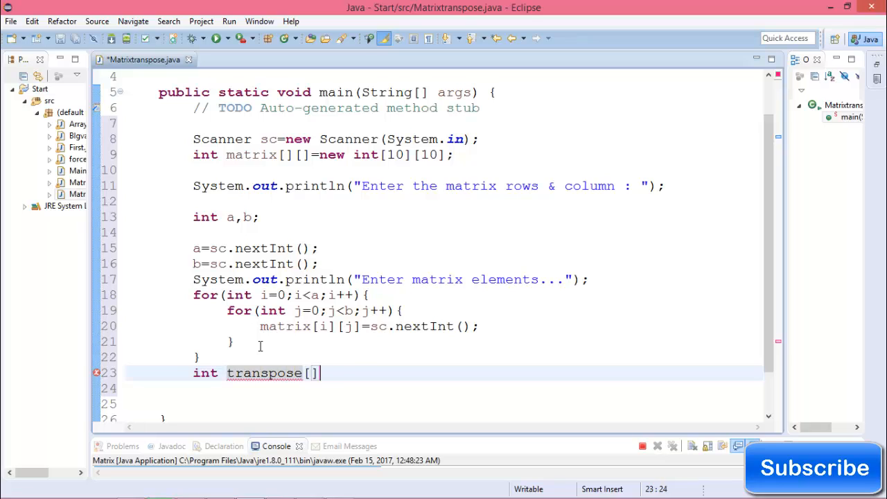
{"action": "type", "text": "[]="}
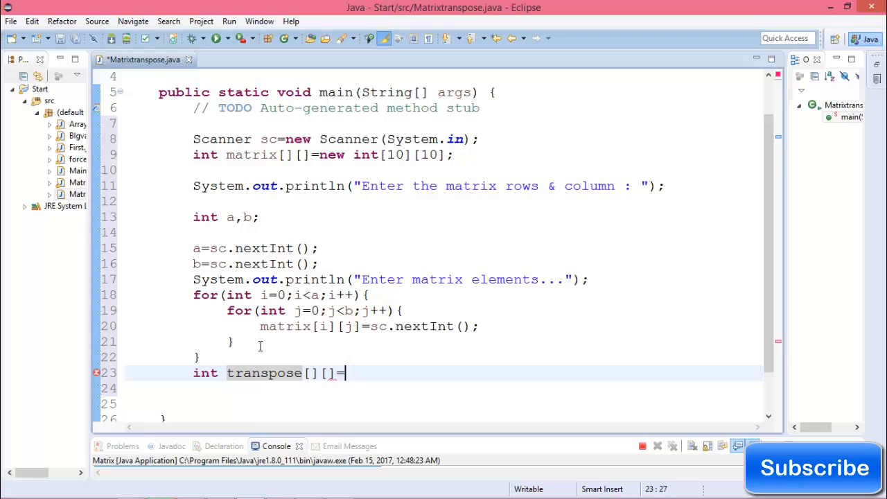
{"action": "type", "text": "new int"}
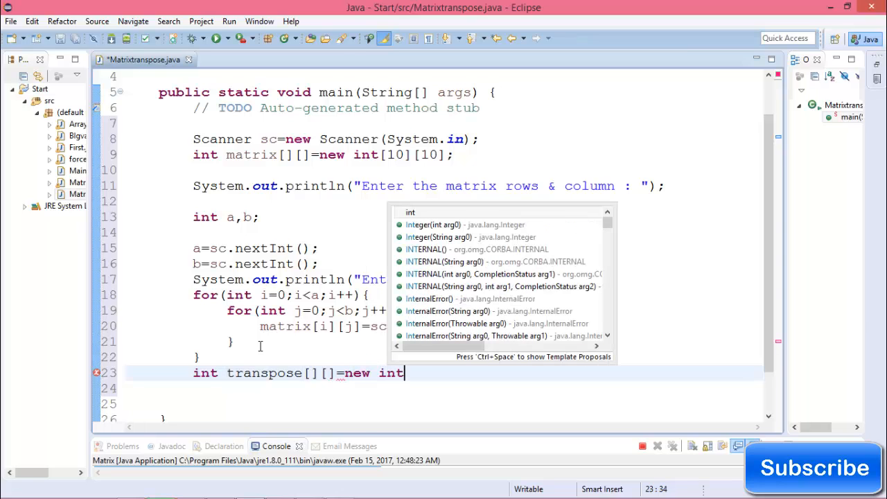
{"action": "type", "text": "[10][10];"}
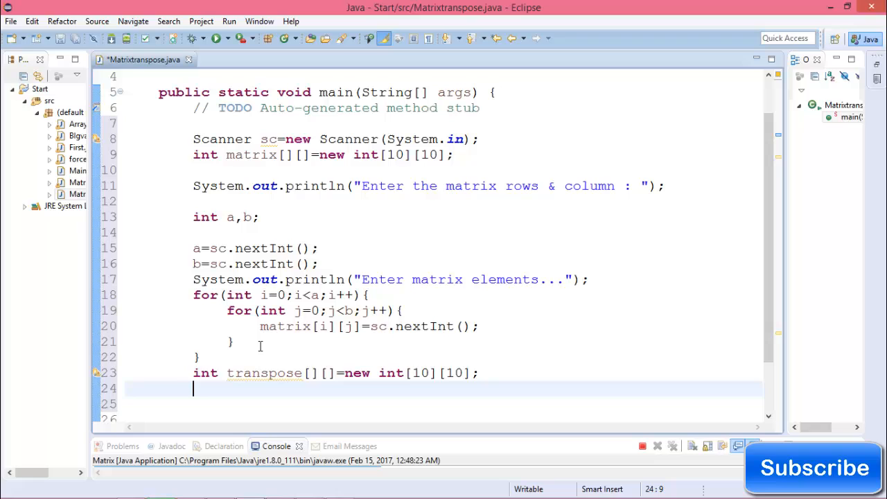
{"action": "type", "text": "for(int"}
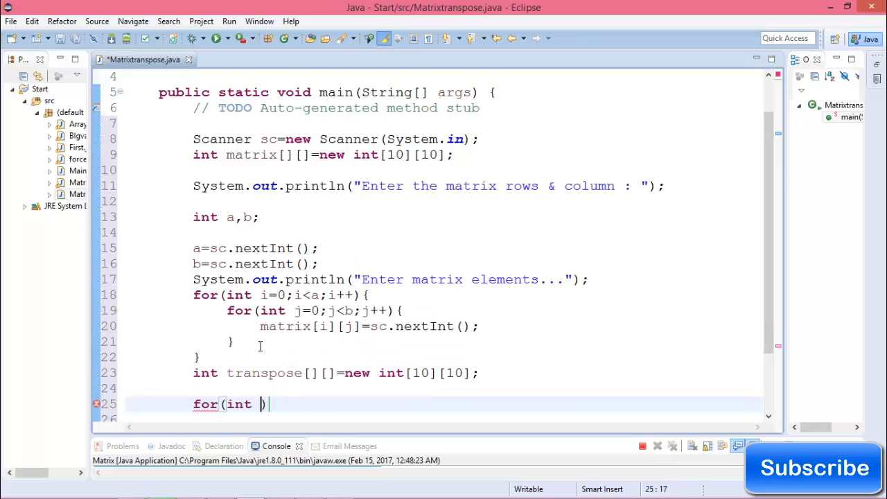
Write nested for loops over i<b and j<a
{"action": "type", "text": "i=0;i"}
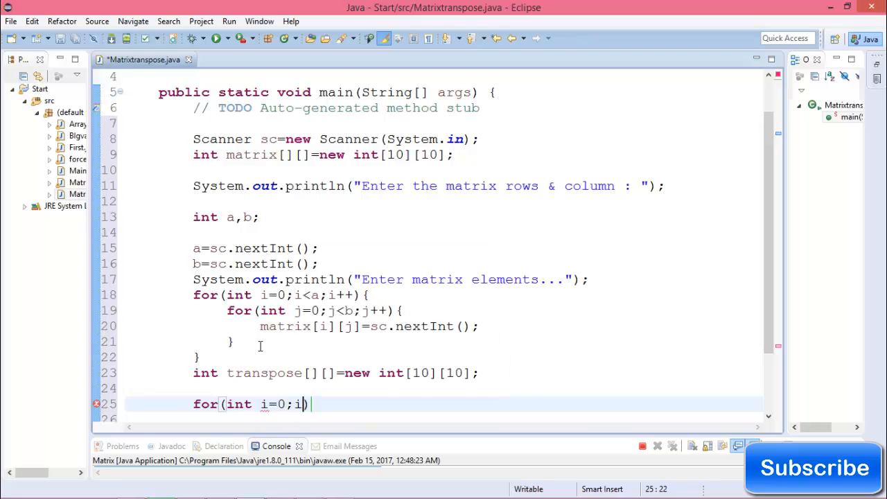
{"action": "type", "text": "<"}
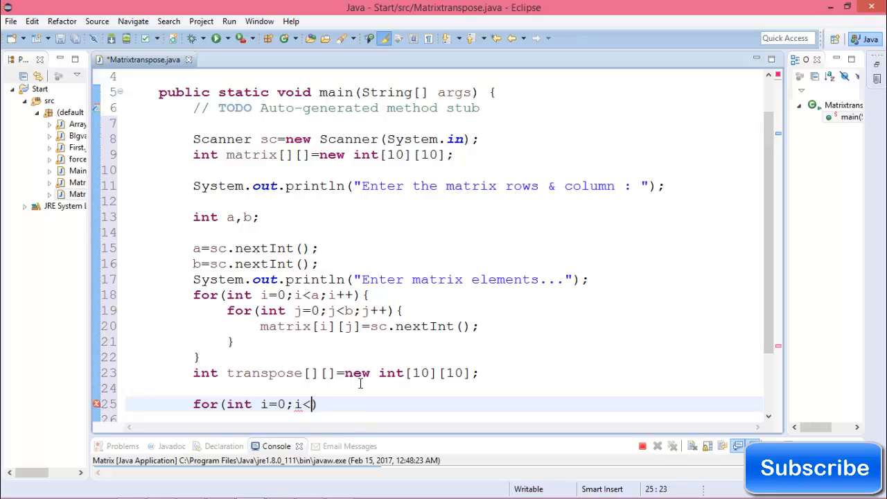
{"action": "type", "text": "m;i++"}
{"action": "type", "text": "for(int j=0"}
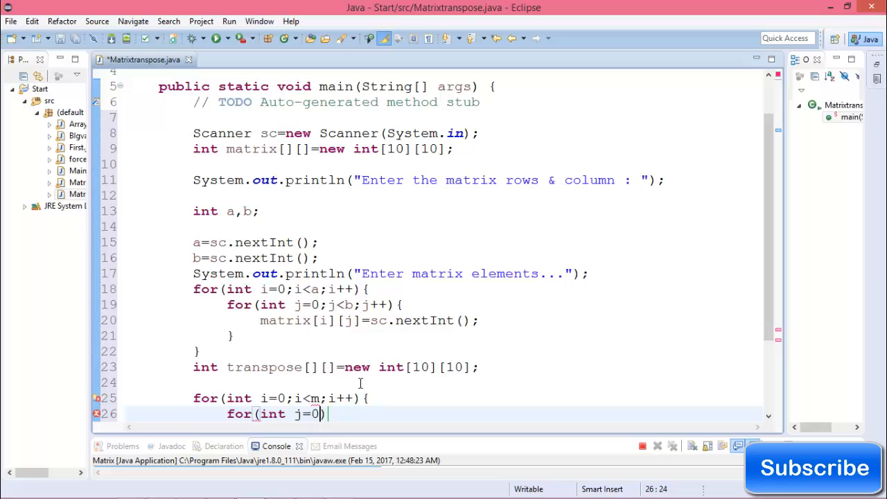
{"action": "type", "text": ";j<"}
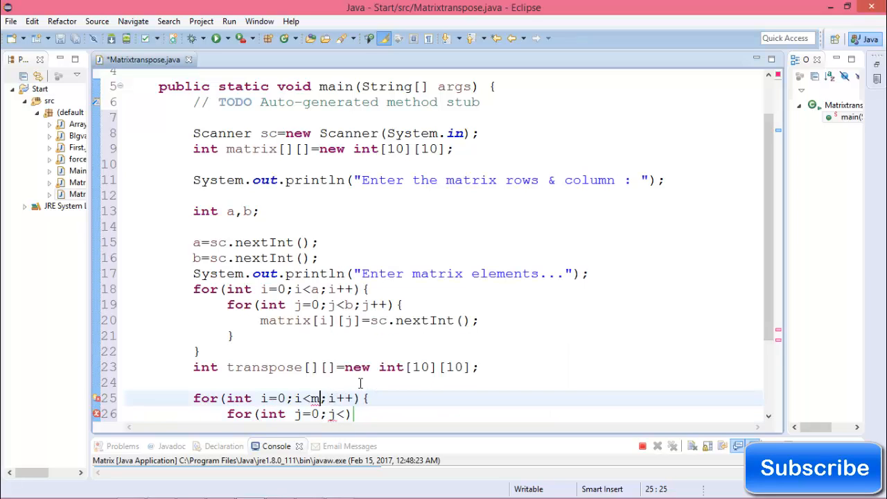
{"action": "type", "text": "b"}
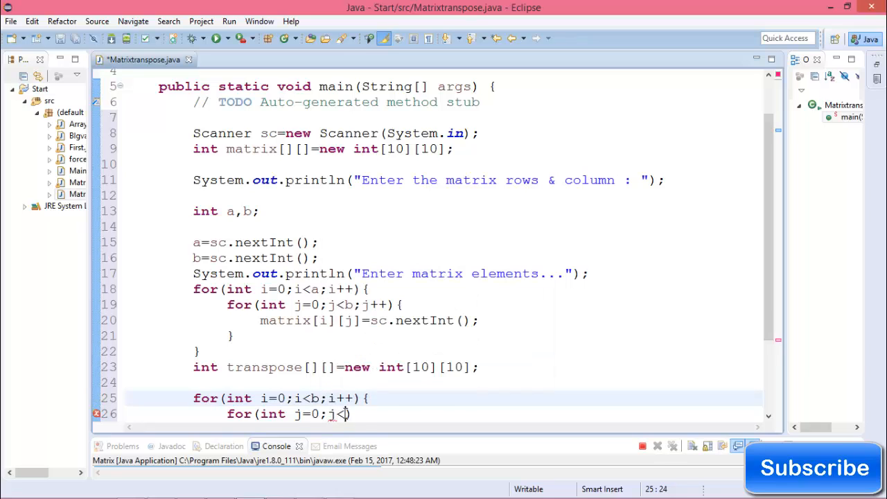
{"action": "type", "text": "a;j++"}
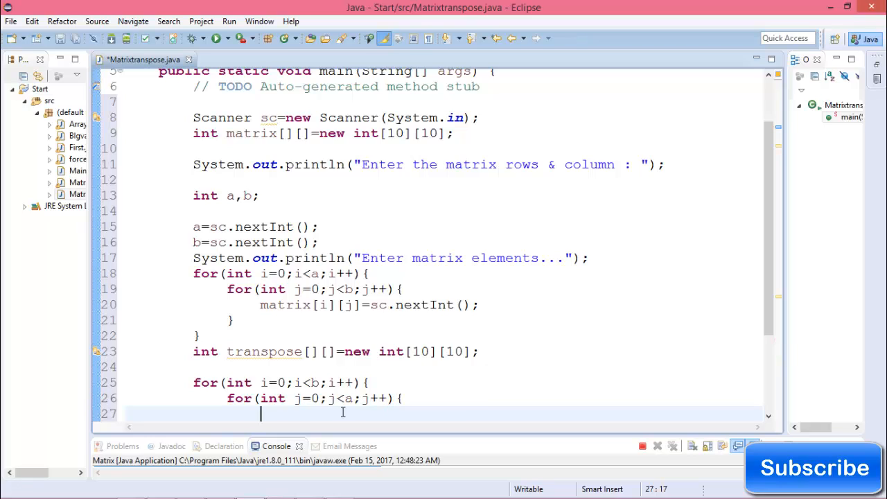
Assign transpose[j][i]=matrix[i][j] in the loop body
{"action": "type", "text": "transpose[i"}
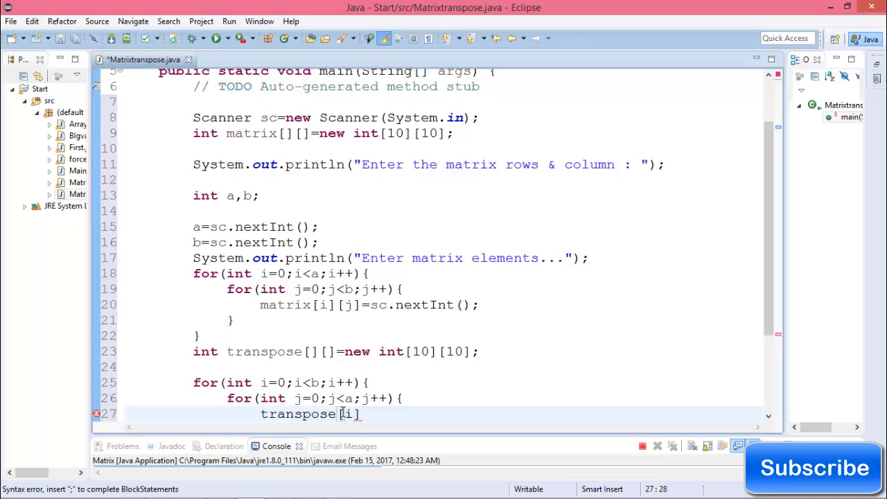
{"action": "type", "text": "j]"}
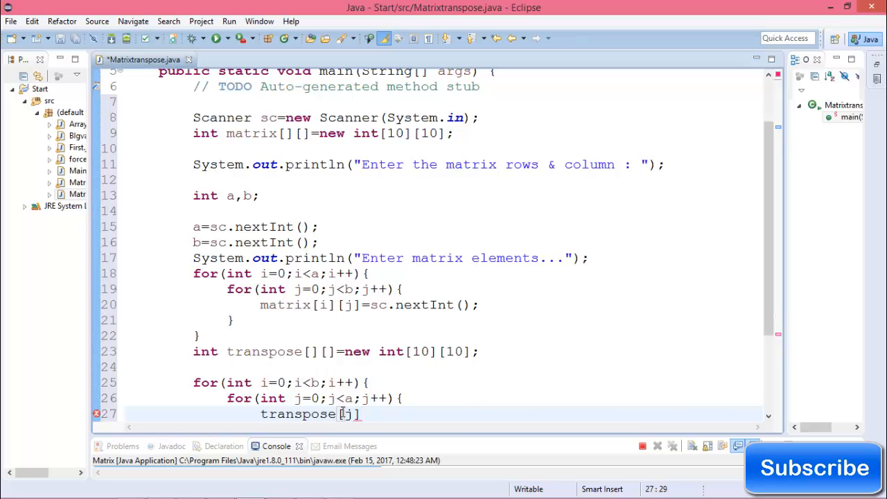
{"action": "type", "text": "[i]="}
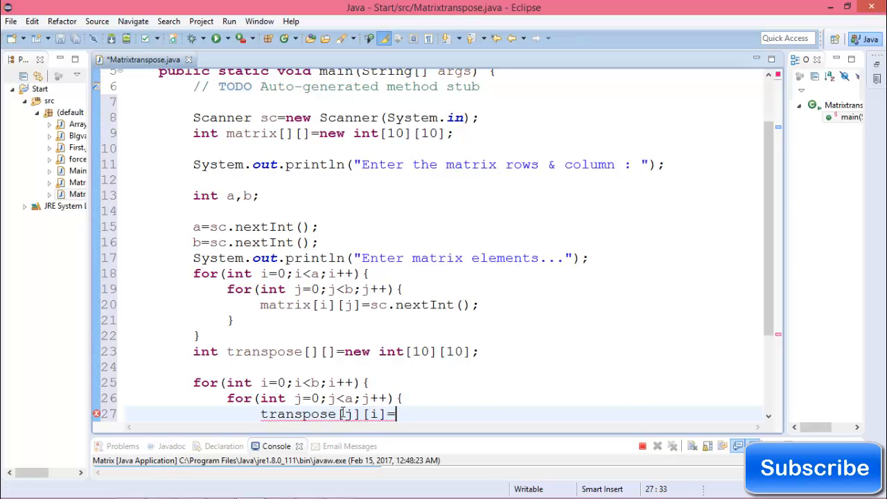
{"action": "type", "text": "matrix"}
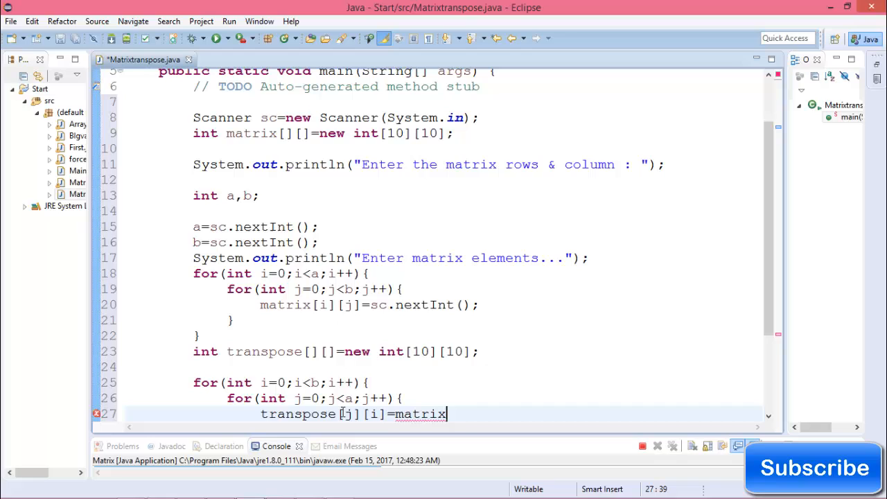
{"action": "type", "text": "[i]["}
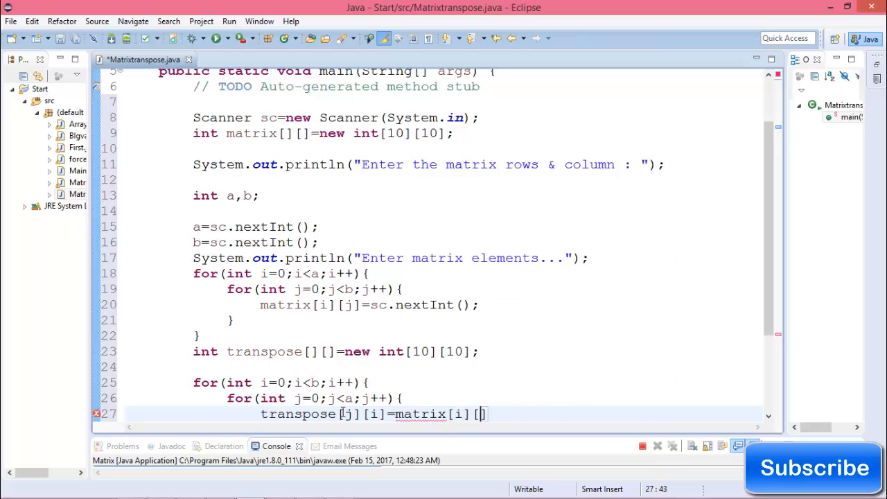
{"action": "type", "text": "j];"}
{"action": "type", "text": "System.out.println(\"\");"}
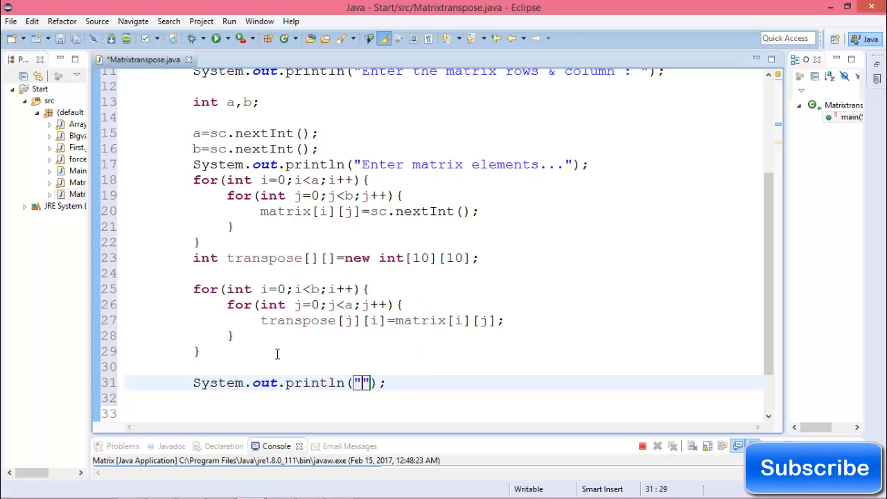
Print the heading "Transpose ot the given number is : "
{"action": "type", "text": "Tran"}
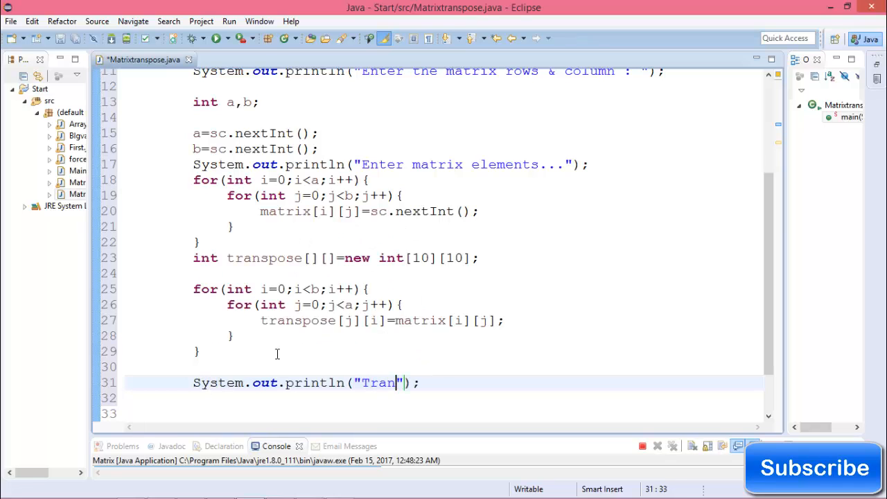
{"action": "type", "text": "spost"}
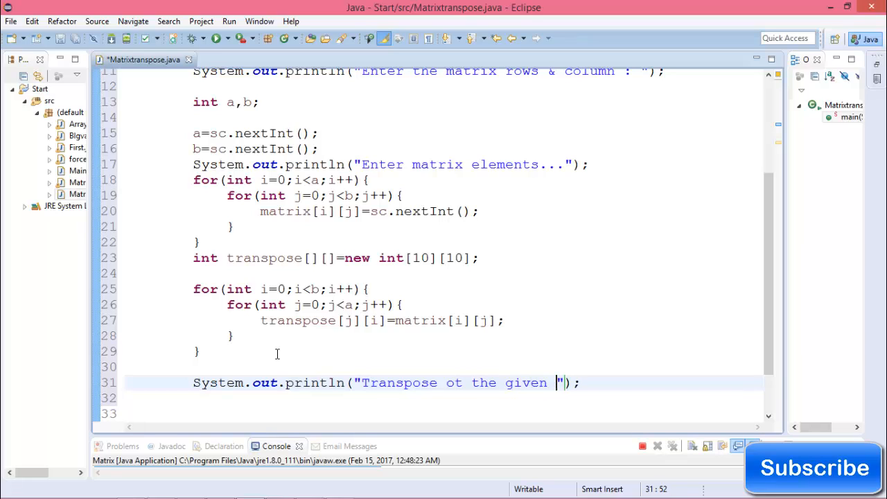
{"action": "type", "text": "numb"}
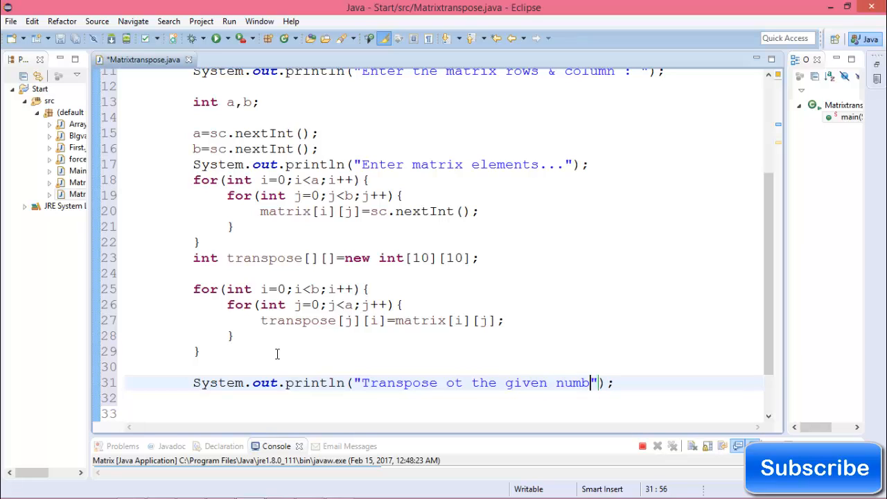
{"action": "type", "text": "er is :"}
{"action": "left_click", "coordinate": [444, 413]}
{"action": "type", "text": "for ("}
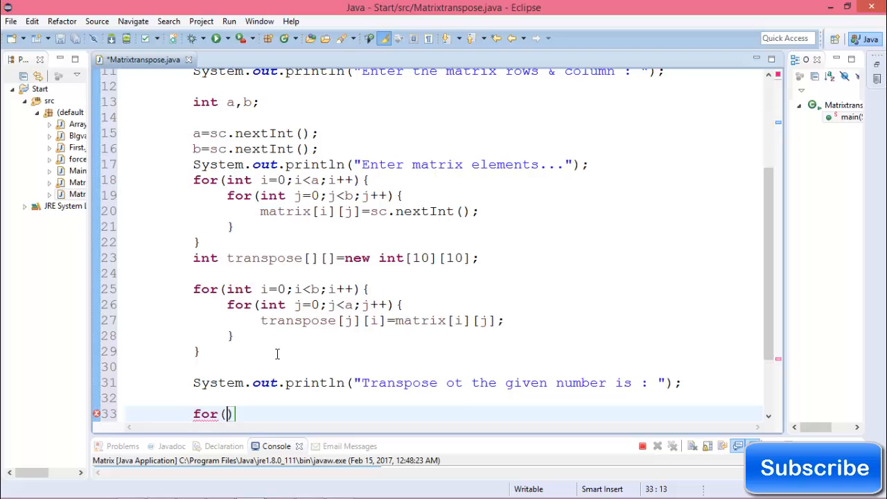
Write nested loops over a and b with a println after the inner loop
{"action": "type", "text": "int"}
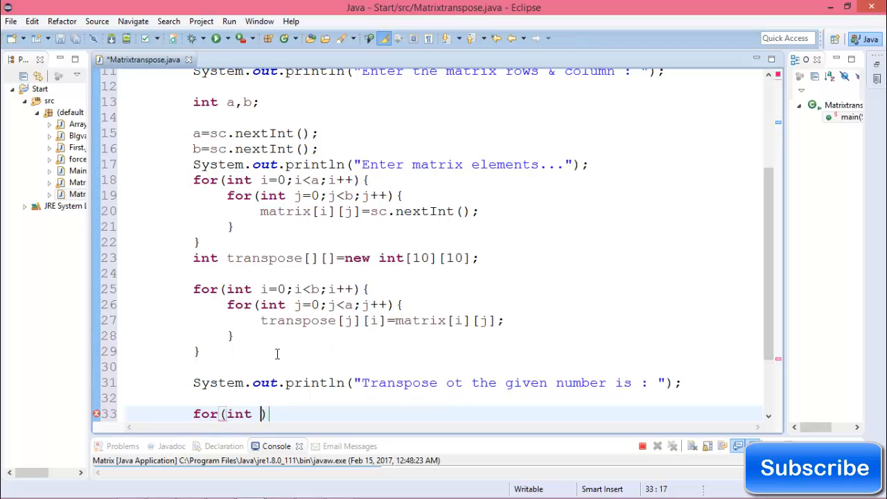
{"action": "type", "text": "i=0;i<a;i++"}
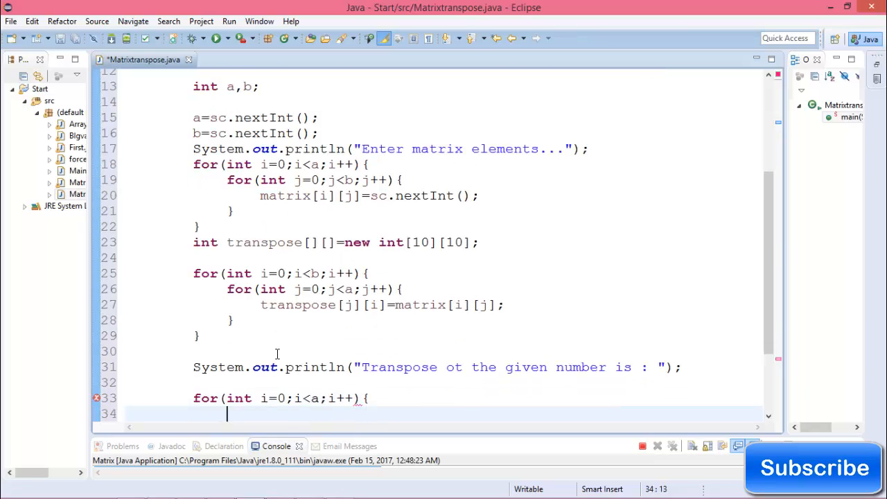
{"action": "type", "text": "for(int j=0;j<b;j++){"}
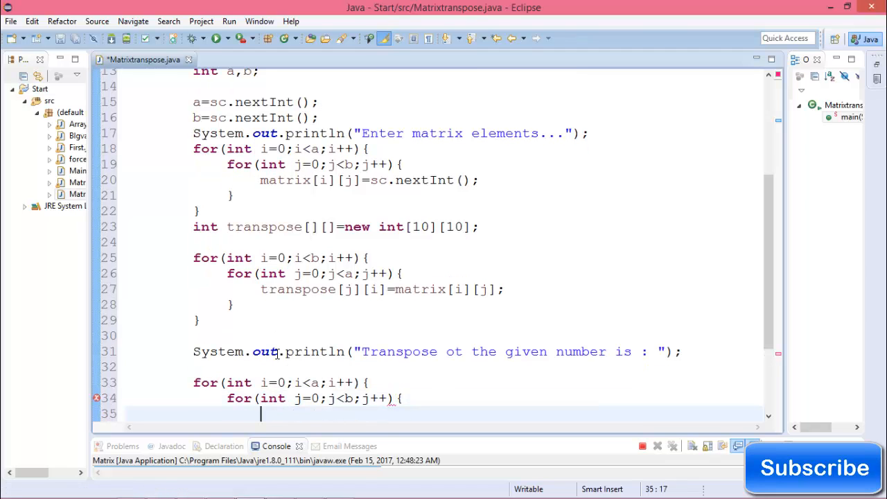
{"action": "type", "text": "System.out.println();"}
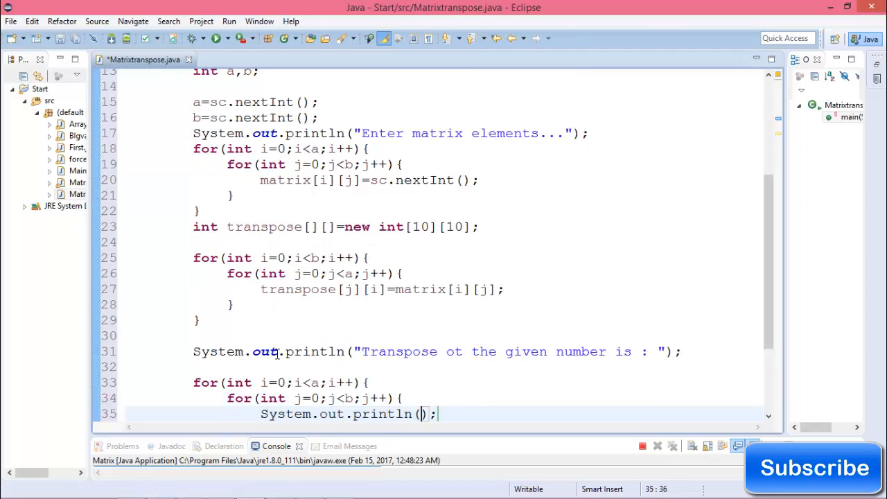
Print each transpose[i][j] with printf("%d\t", ...)
{"action": "type", "text": "transpose[i"}
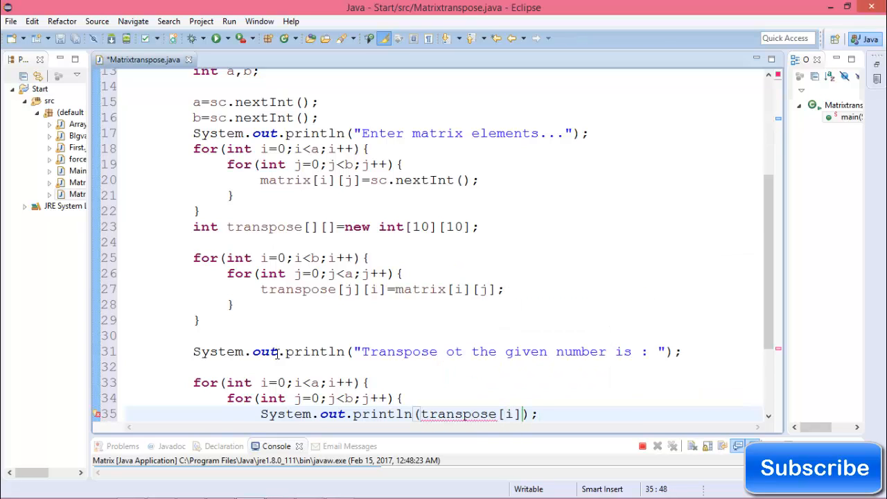
{"action": "type", "text": "[j]"}
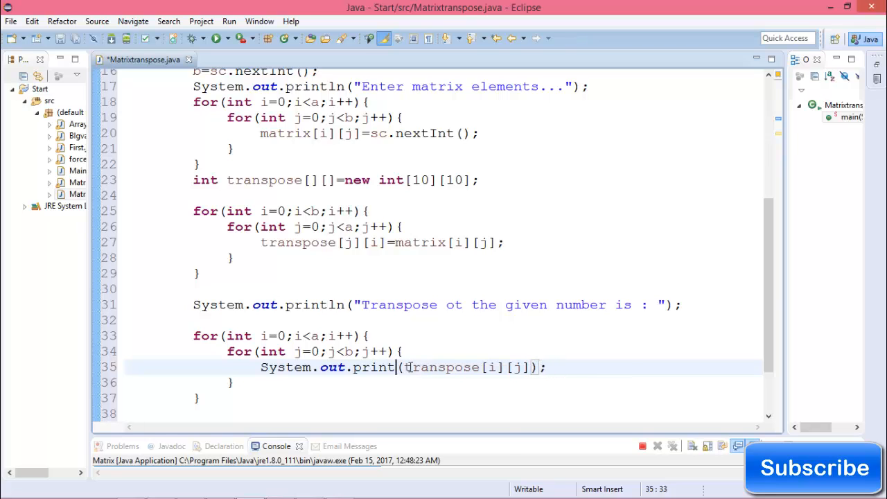
{"action": "type", "text": "f"}
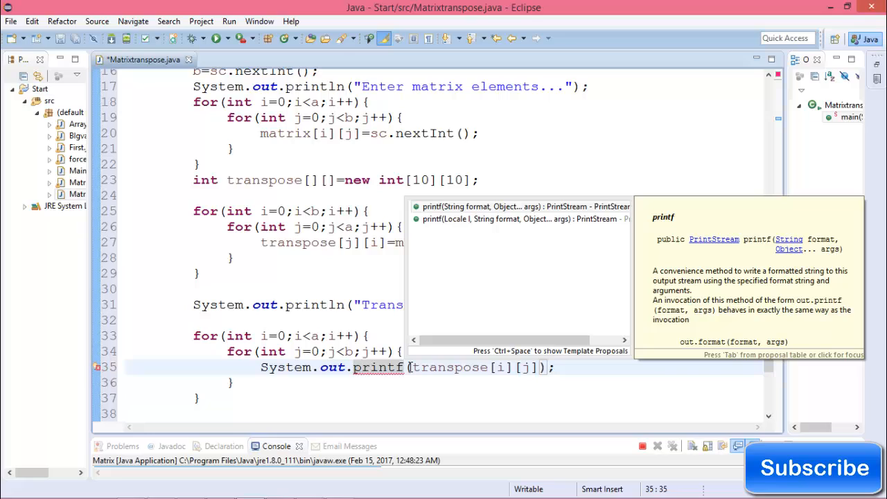
{"action": "type", "text": "\"\""}
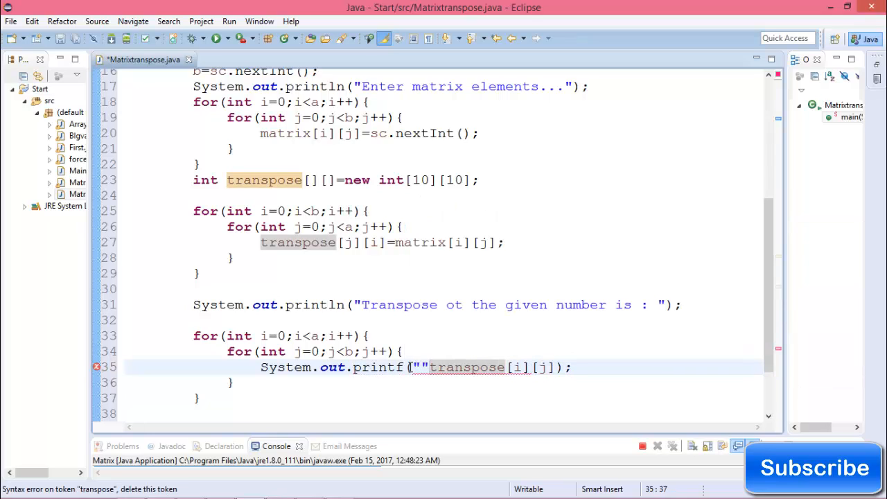
{"action": "type", "text": ","}
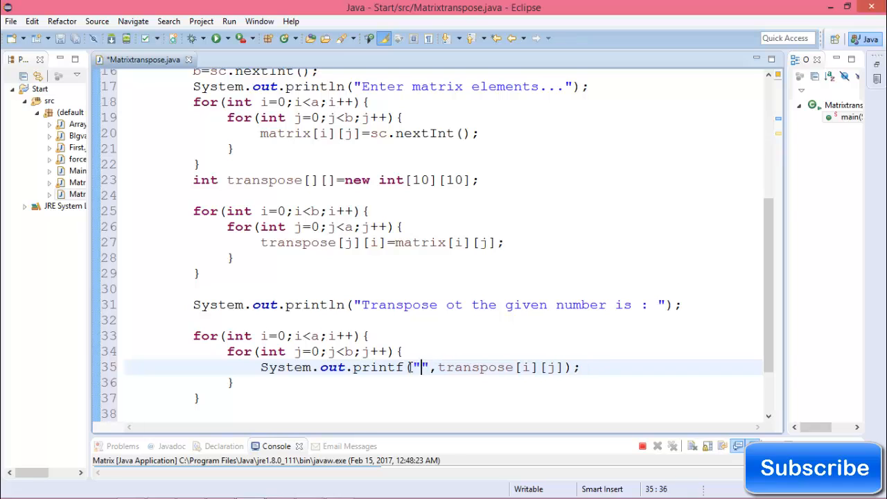
{"action": "type", "text": "%d\\t"}
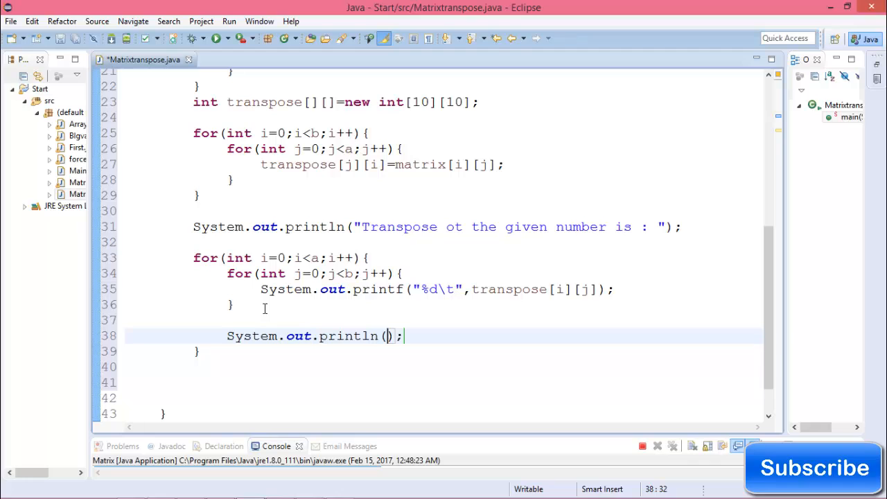
Run Matrixtranspose with 3 rows, 3 columns and nine elements, then select the printed transpose
{"action": "left_click", "coordinate": [229, 20]}
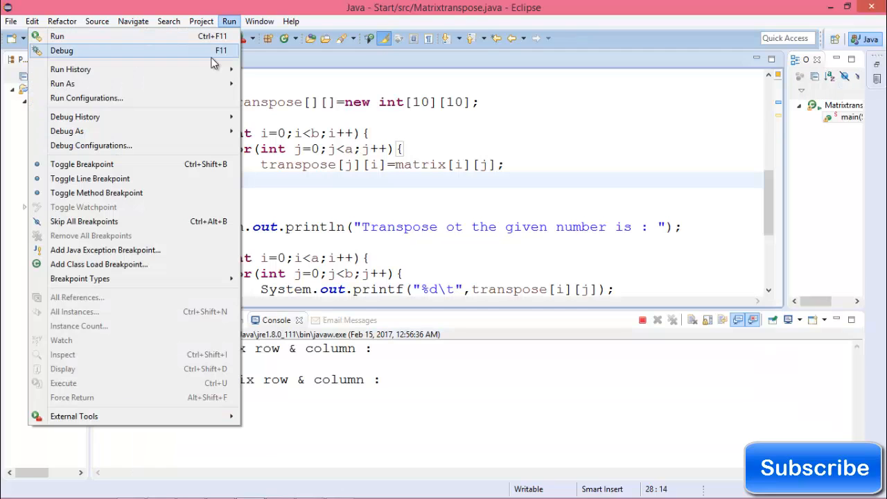
{"action": "left_click", "coordinate": [57, 36]}
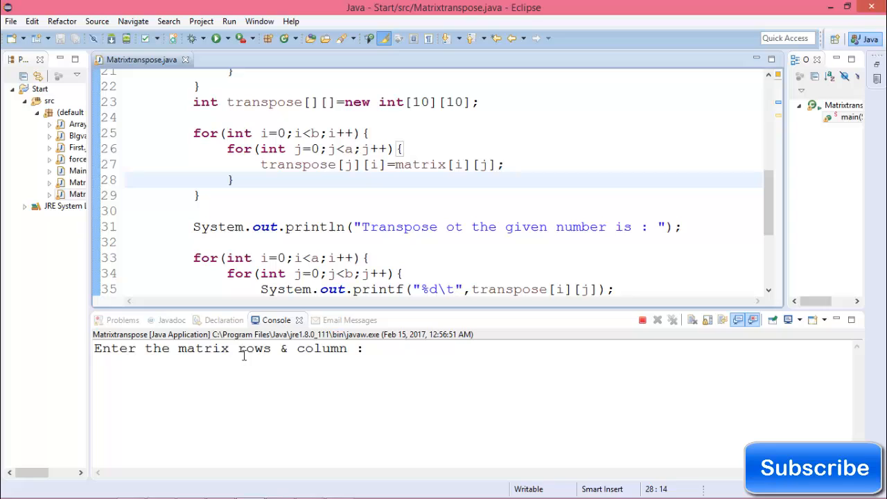
{"action": "type", "text": "3"}
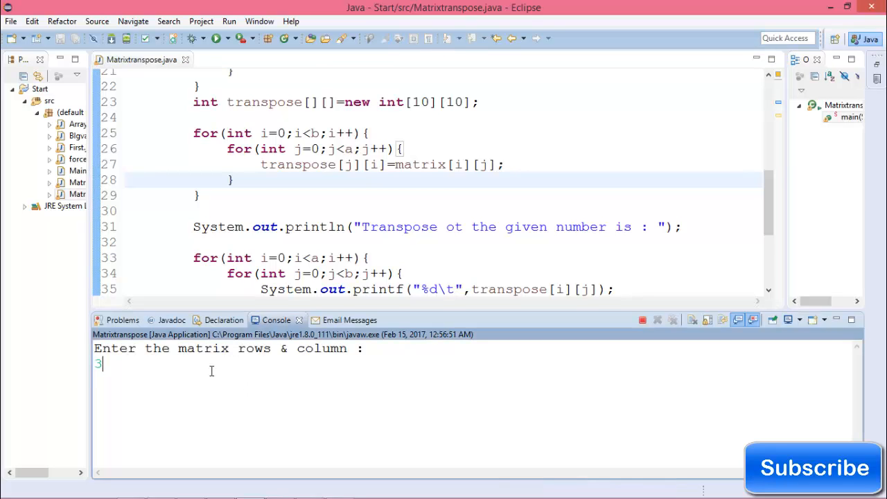
{"action": "type", "text": "3"}
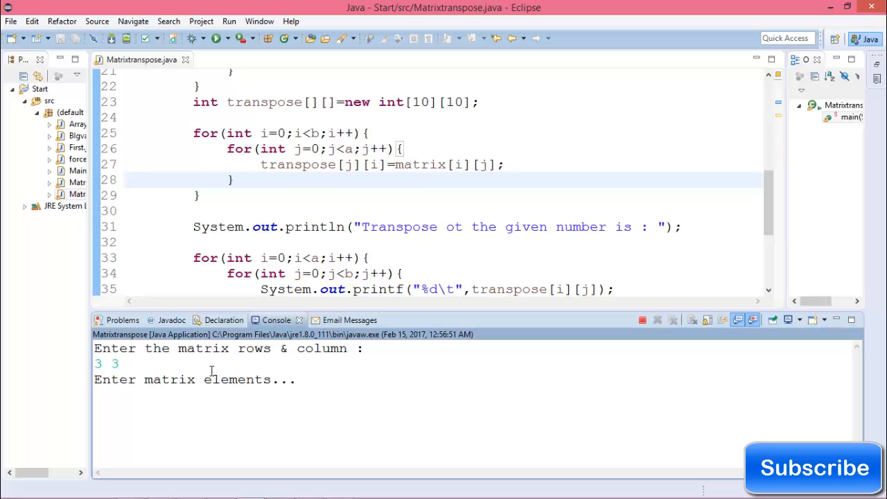
{"action": "type", "text": "3 4 5"}
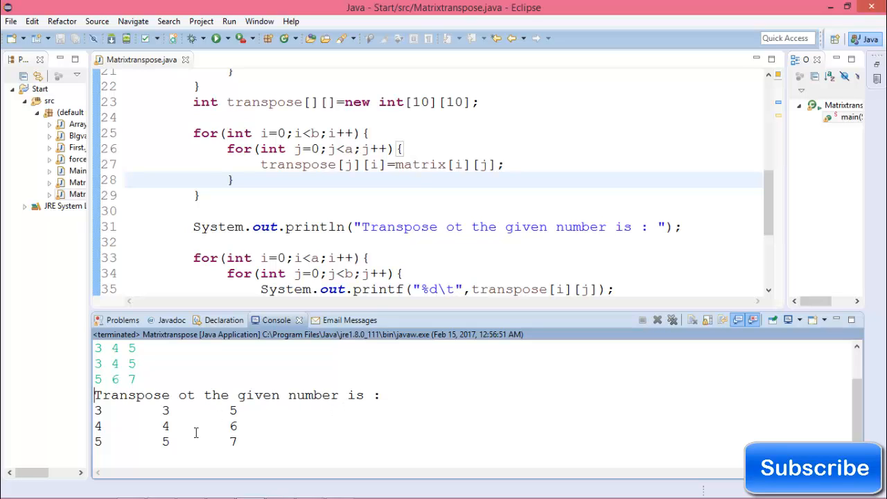
{"action": "left_click_drag", "start_coordinate": [123, 378], "coordinate": [324, 444]}
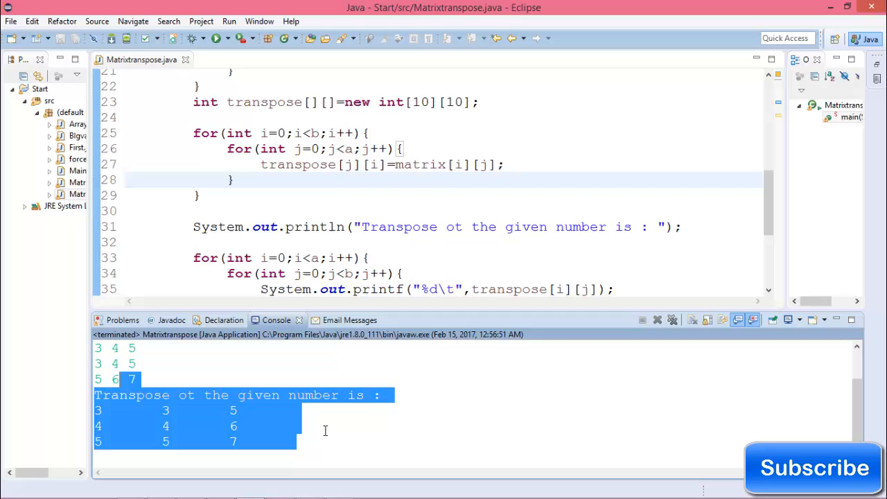